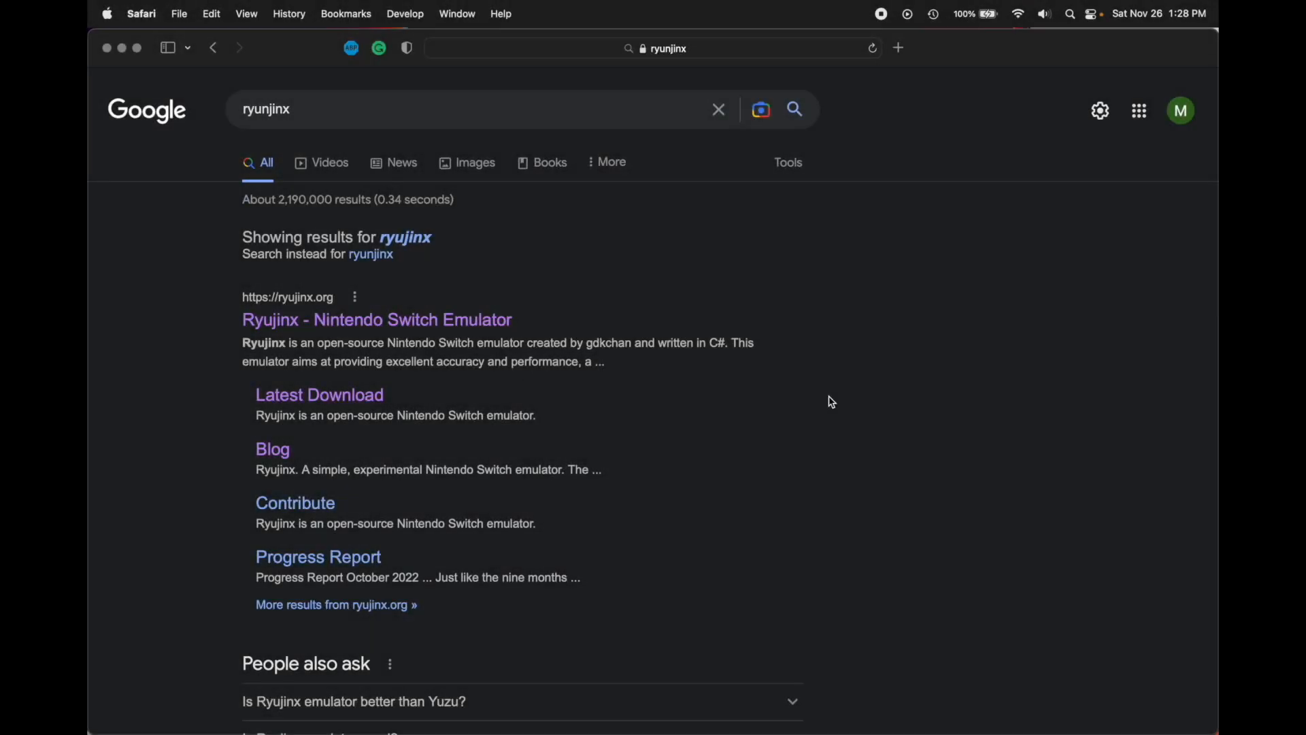
mouse_move(716, 232)
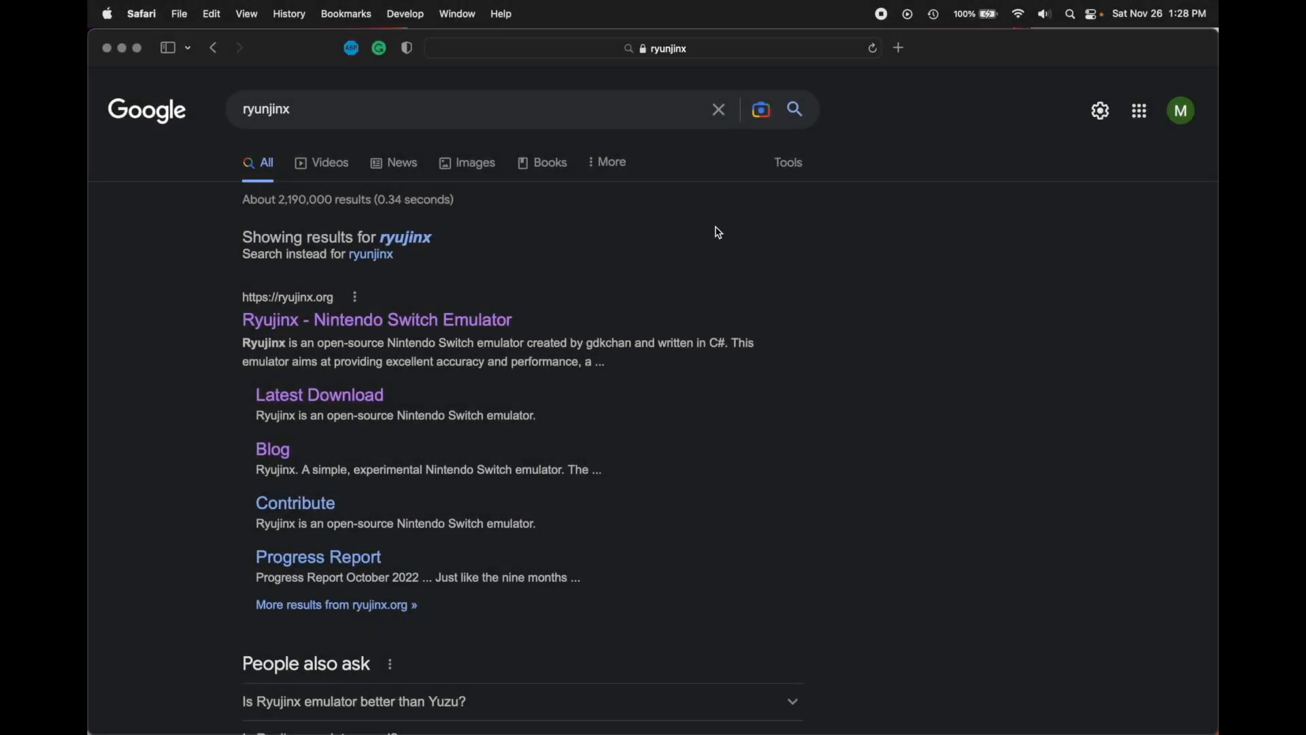
mouse_move(665, 253)
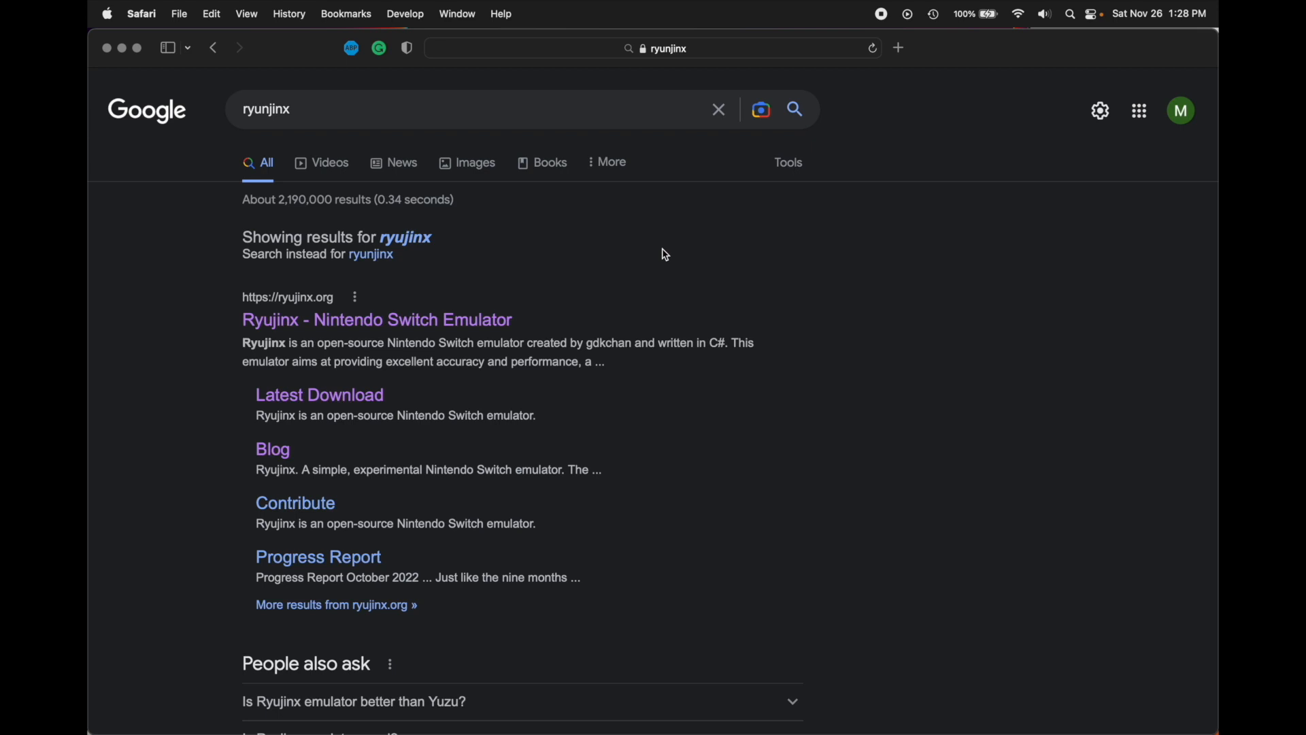
mouse_move(472, 338)
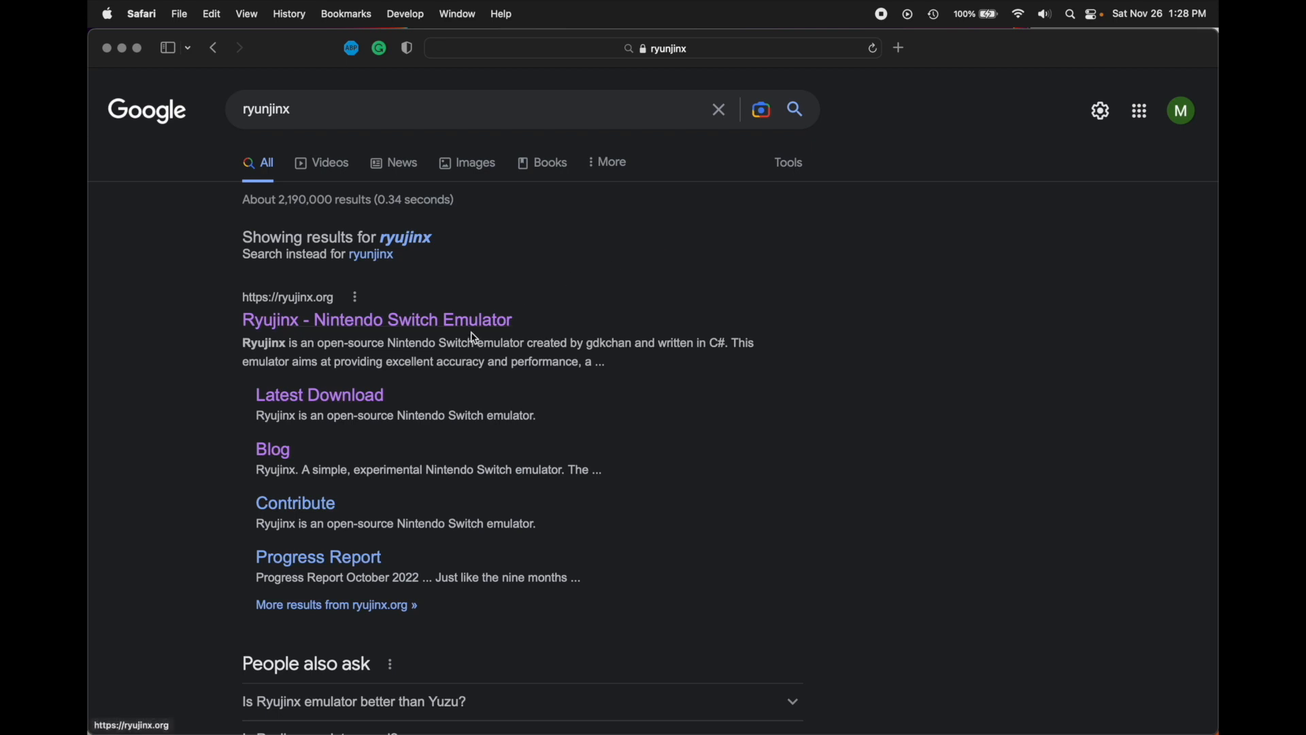
mouse_move(475, 326)
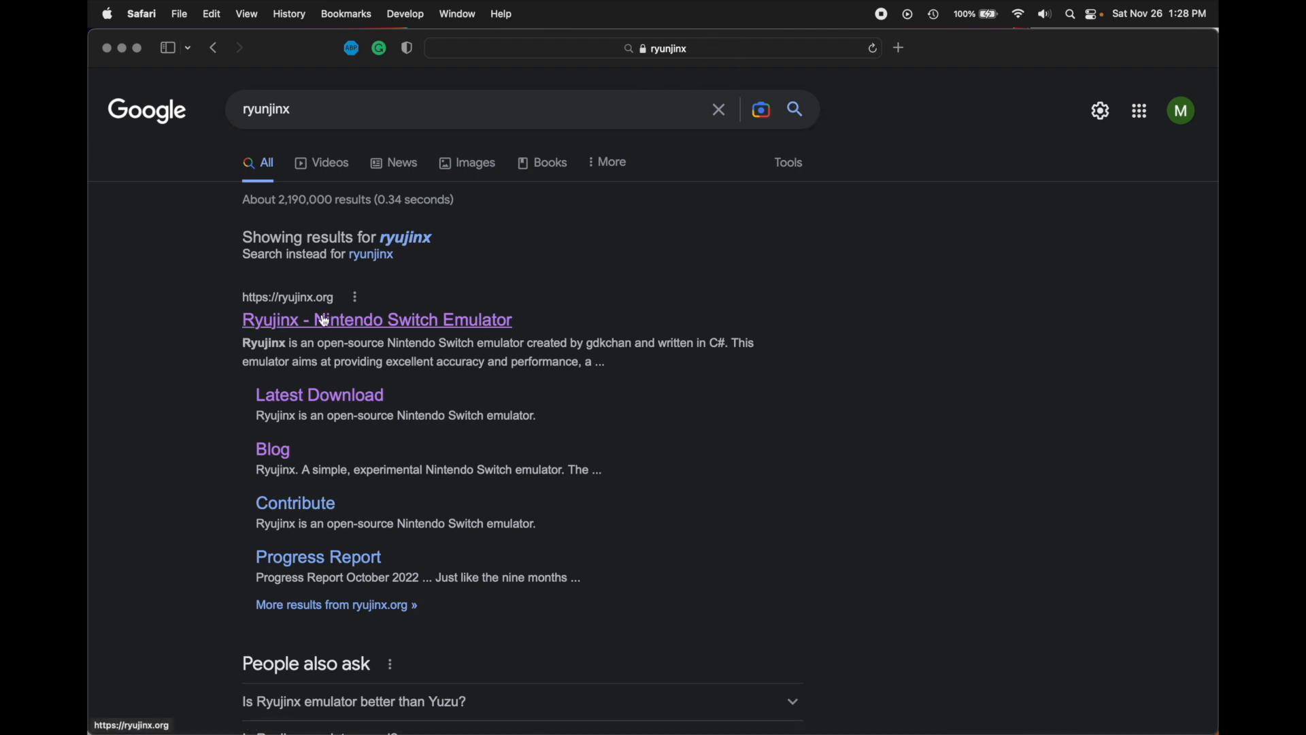
mouse_move(420, 331)
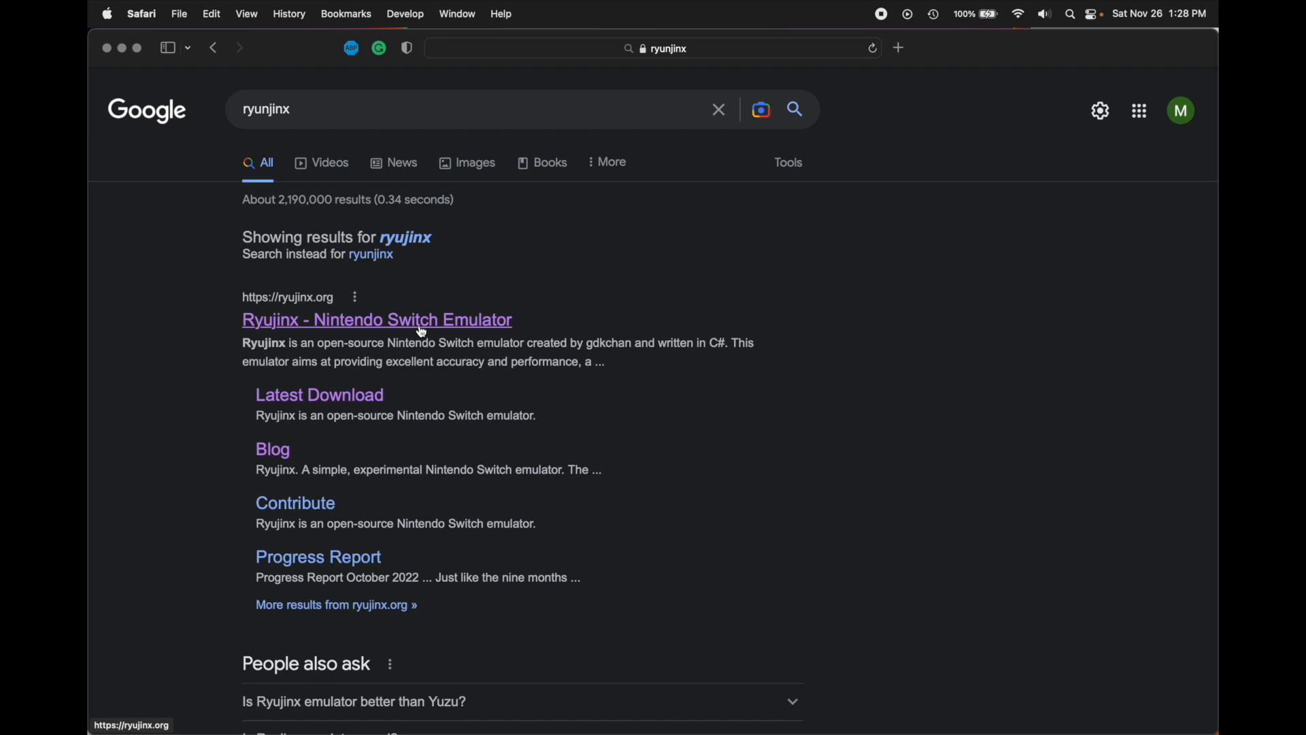
- Open ryujinx.org, go to Download, and start the macOS build download
left_click(377, 319)
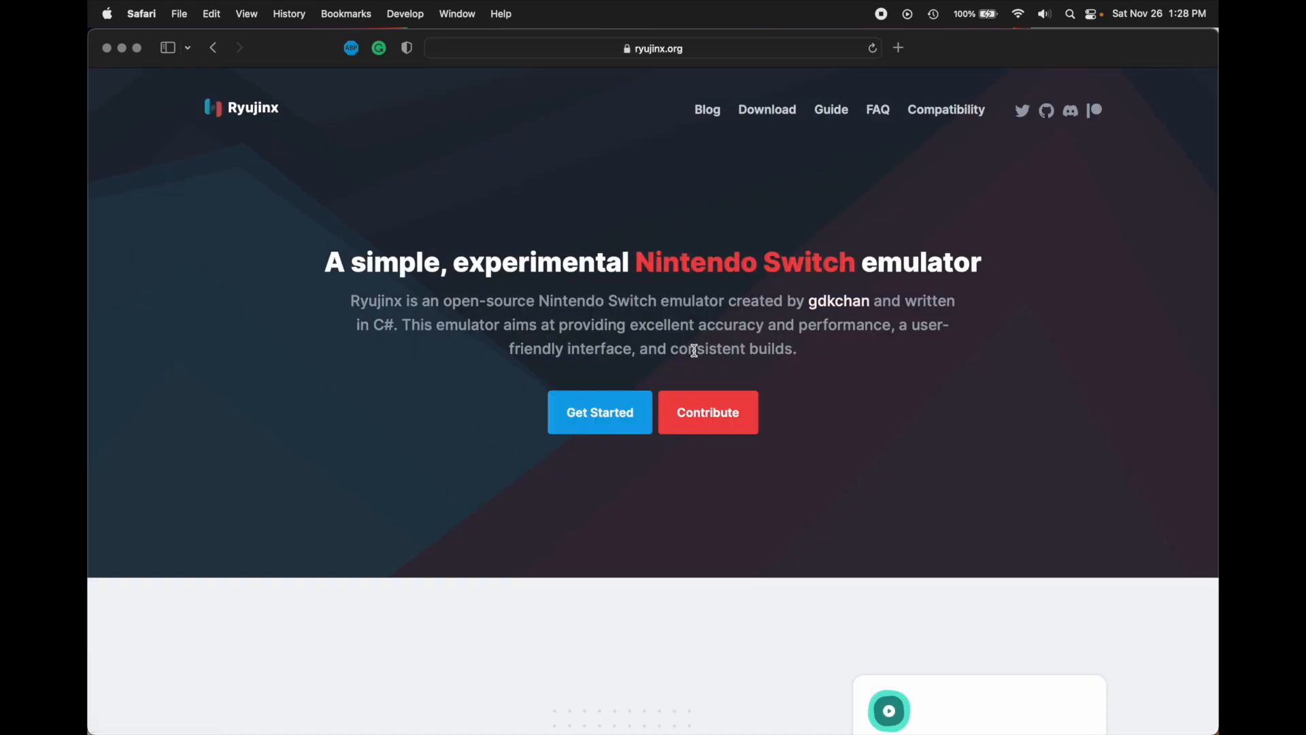
mouse_move(775, 113)
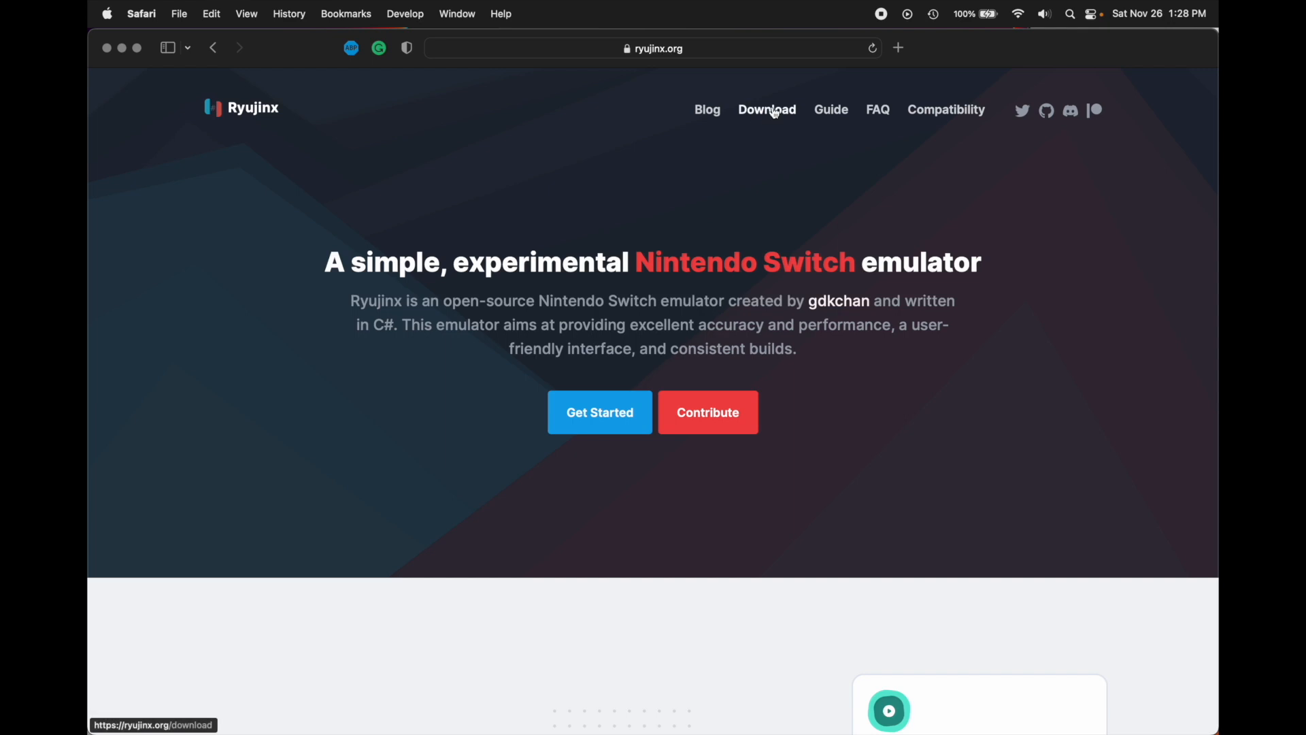
left_click(766, 110)
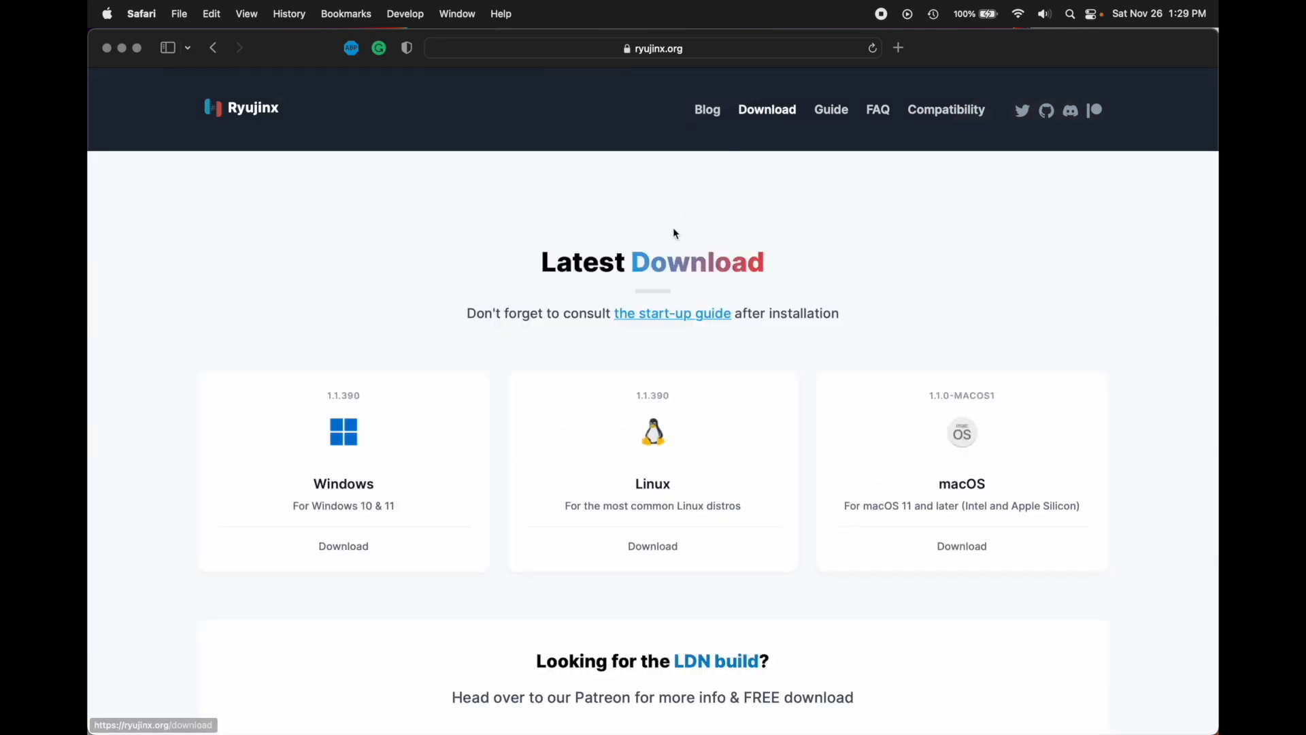
scroll("down", 3)
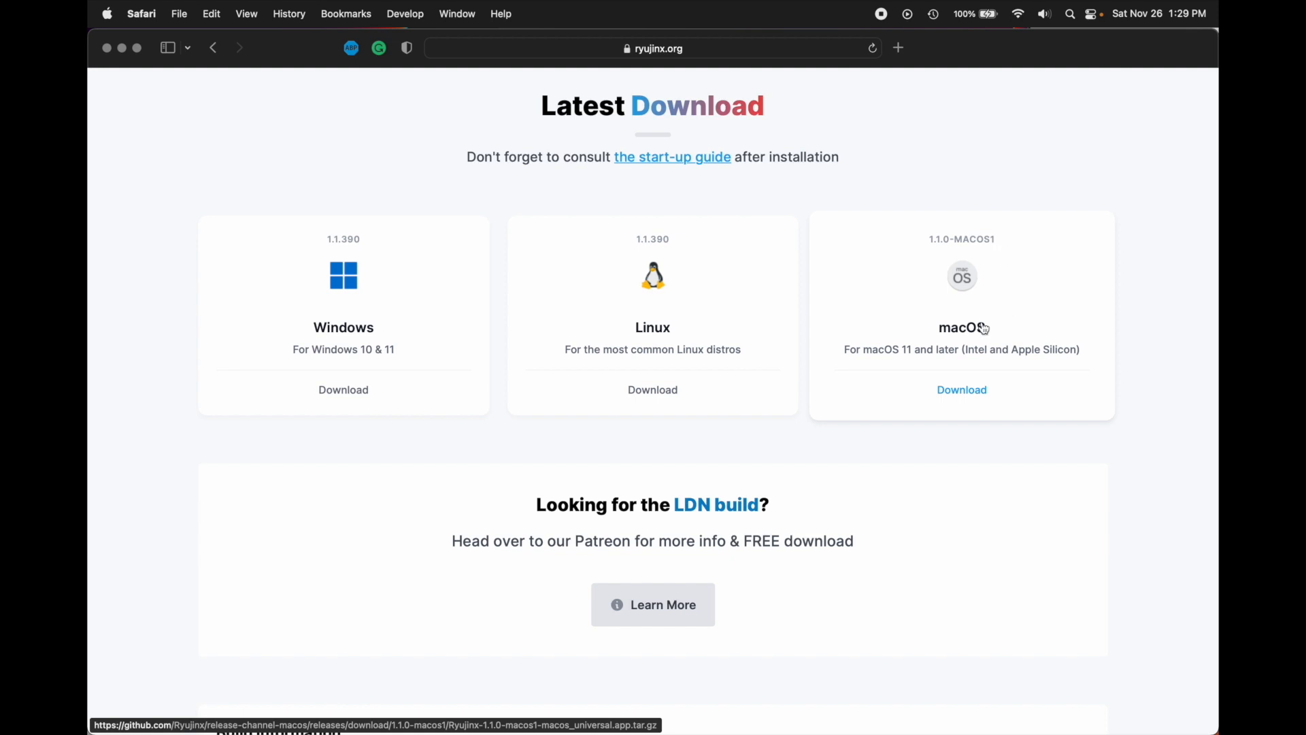
left_click(961, 390)
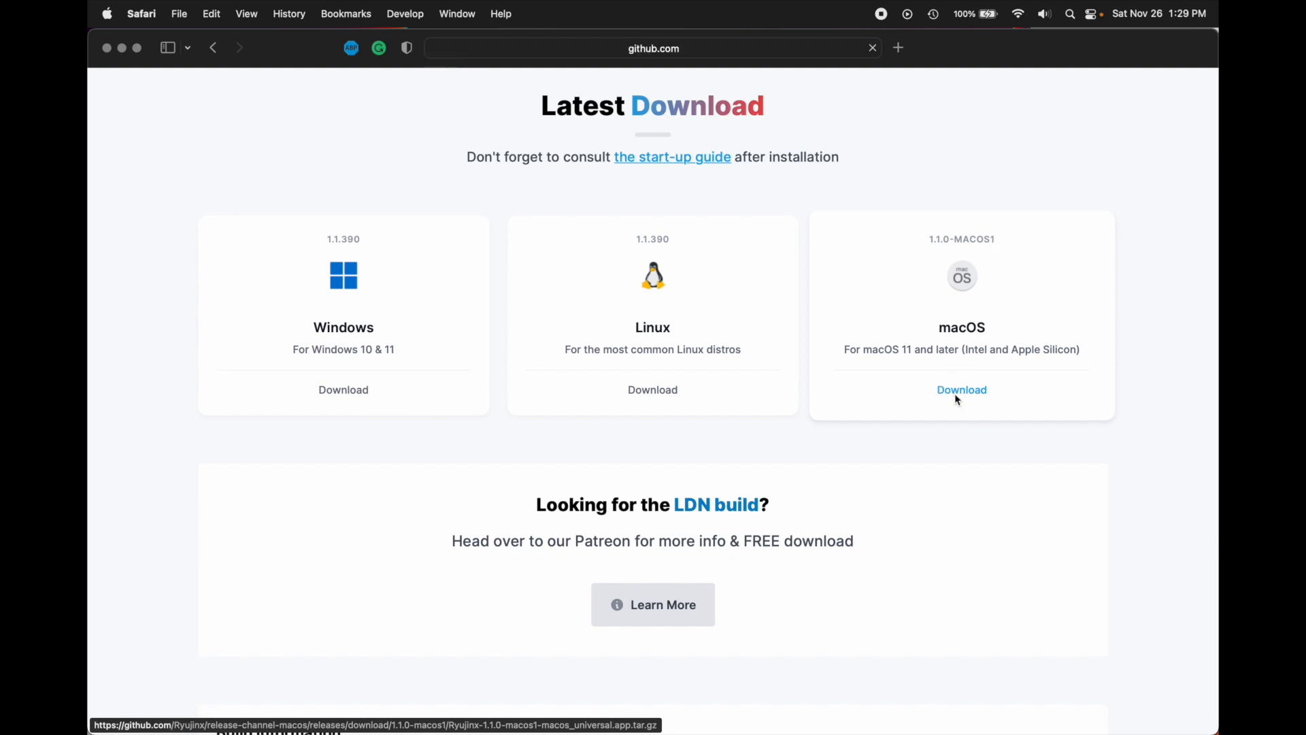
left_click(961, 389)
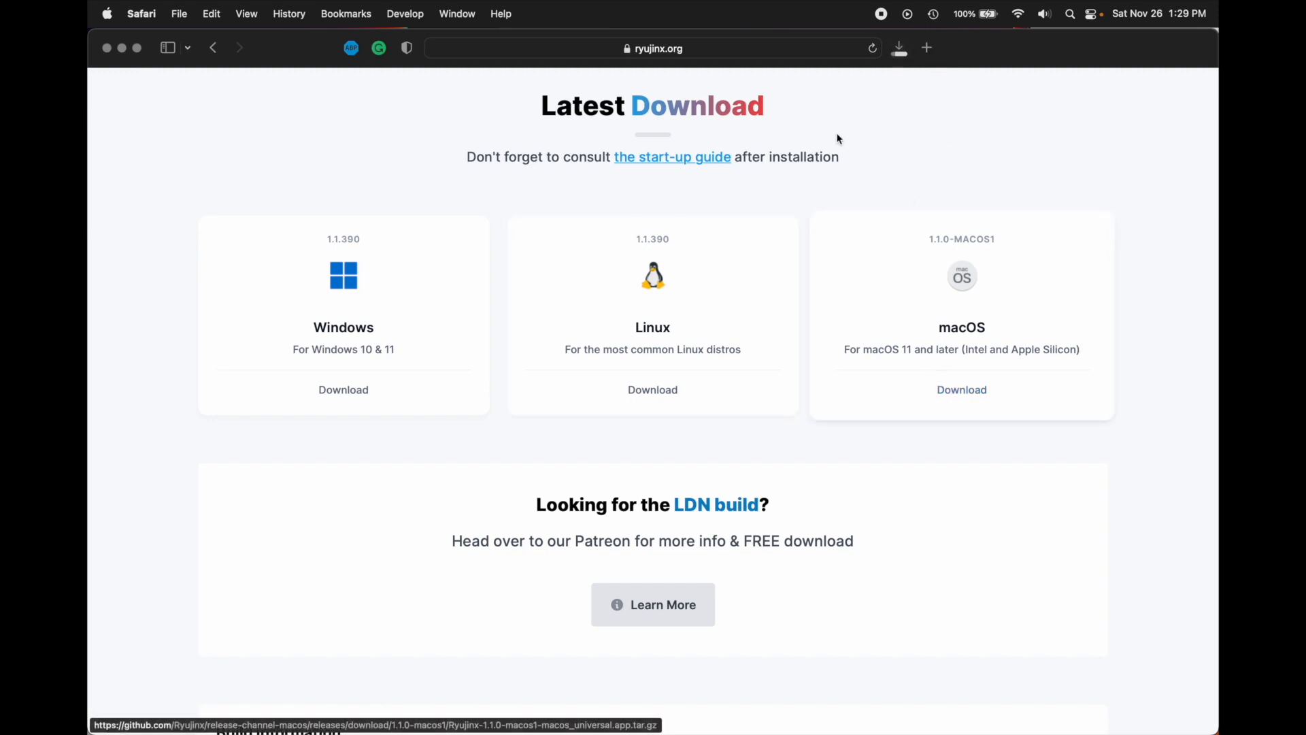
mouse_move(1013, 355)
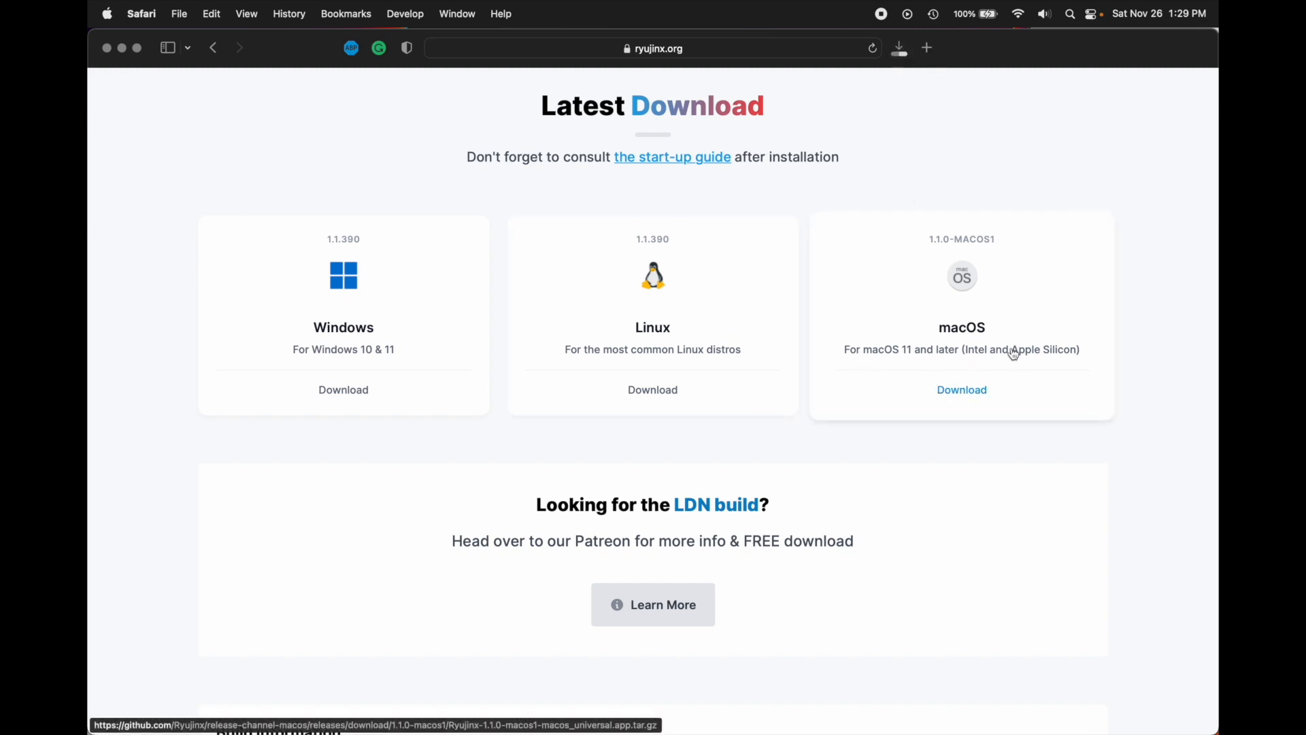
mouse_move(1066, 386)
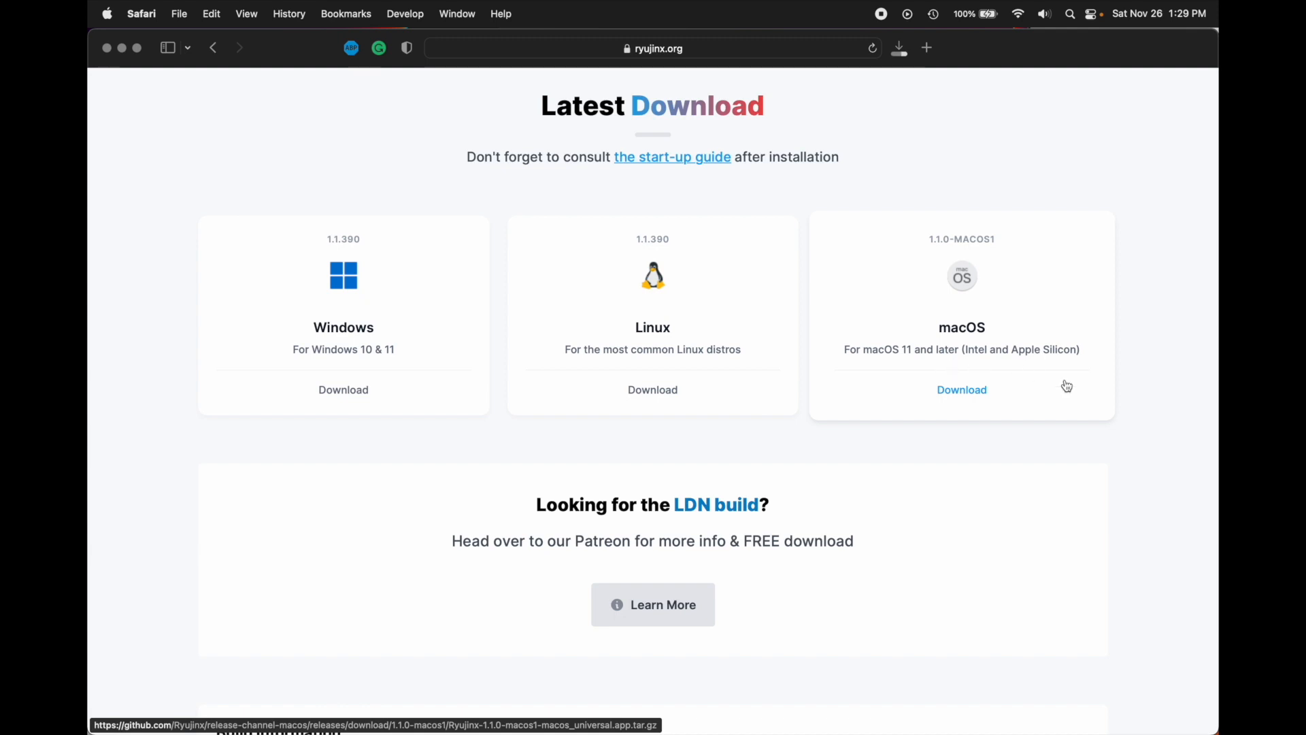
mouse_move(858, 520)
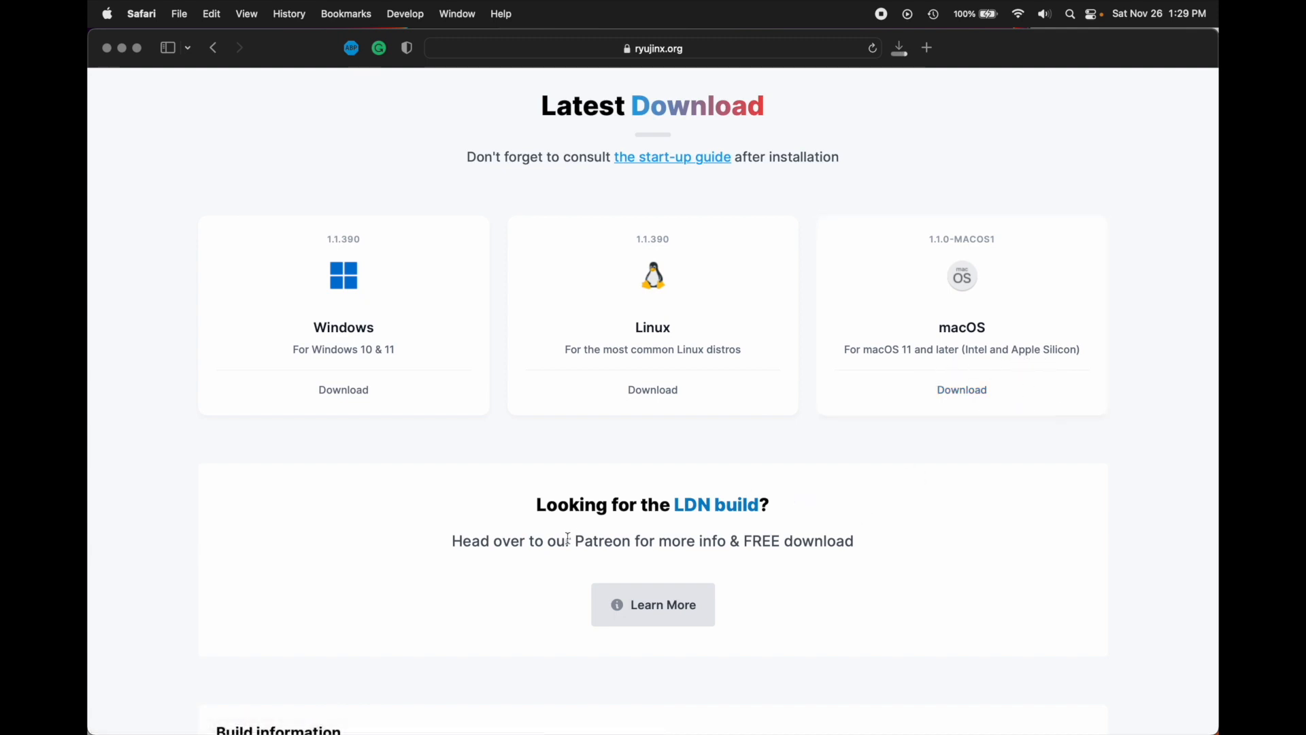
mouse_move(384, 729)
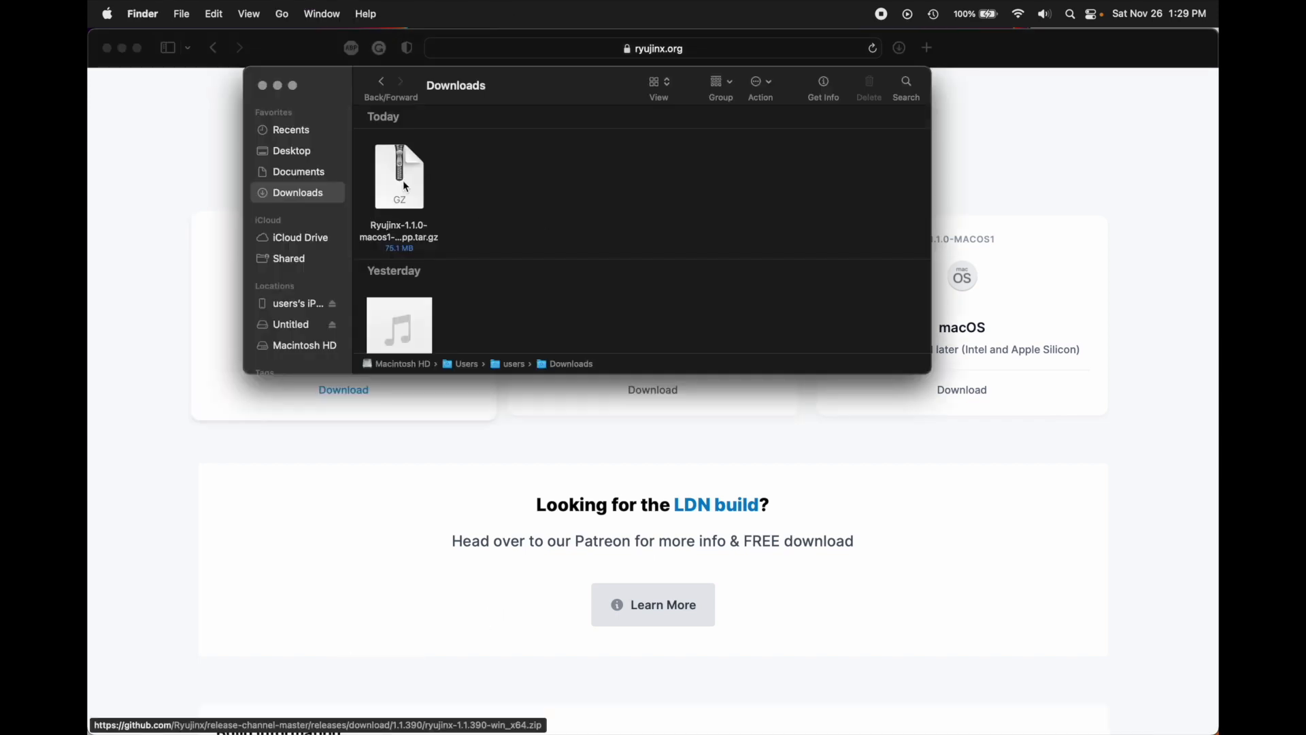
- Extract the downloaded Ryujinx macOS tar.gz archive in Downloads
double_click(400, 176)
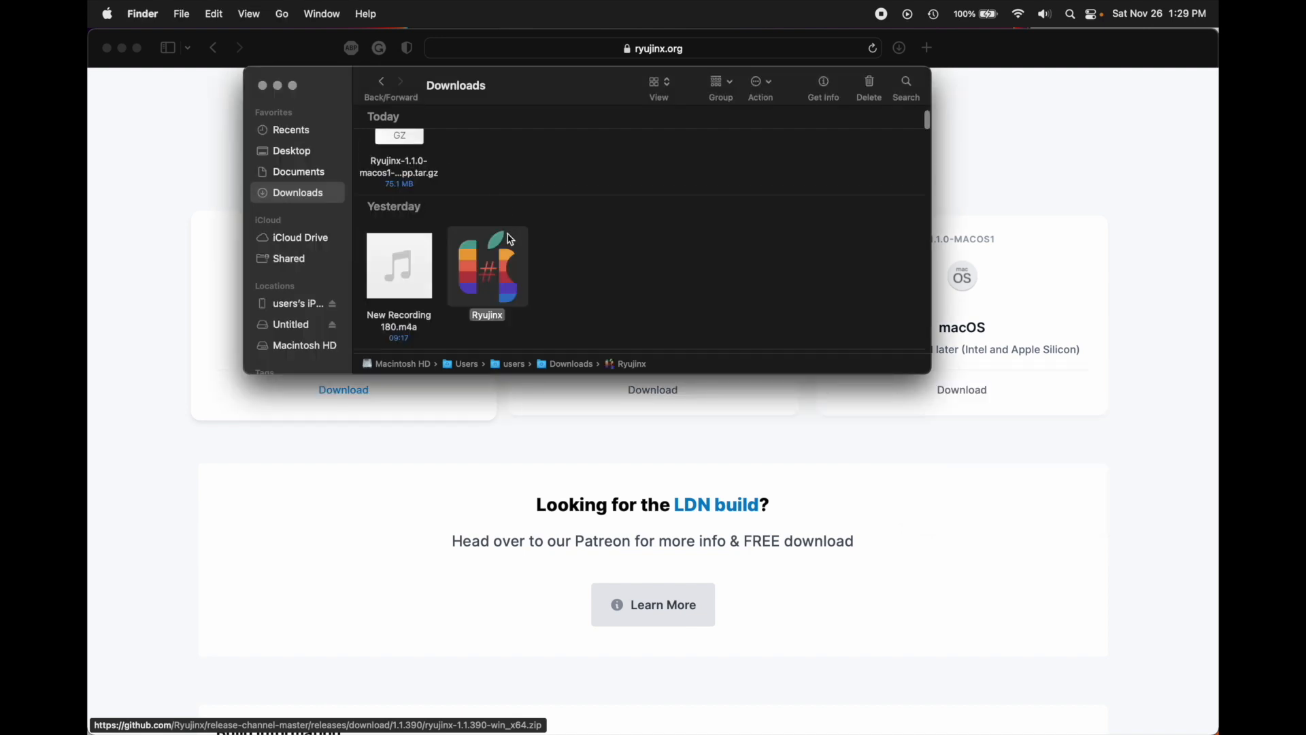
mouse_move(505, 277)
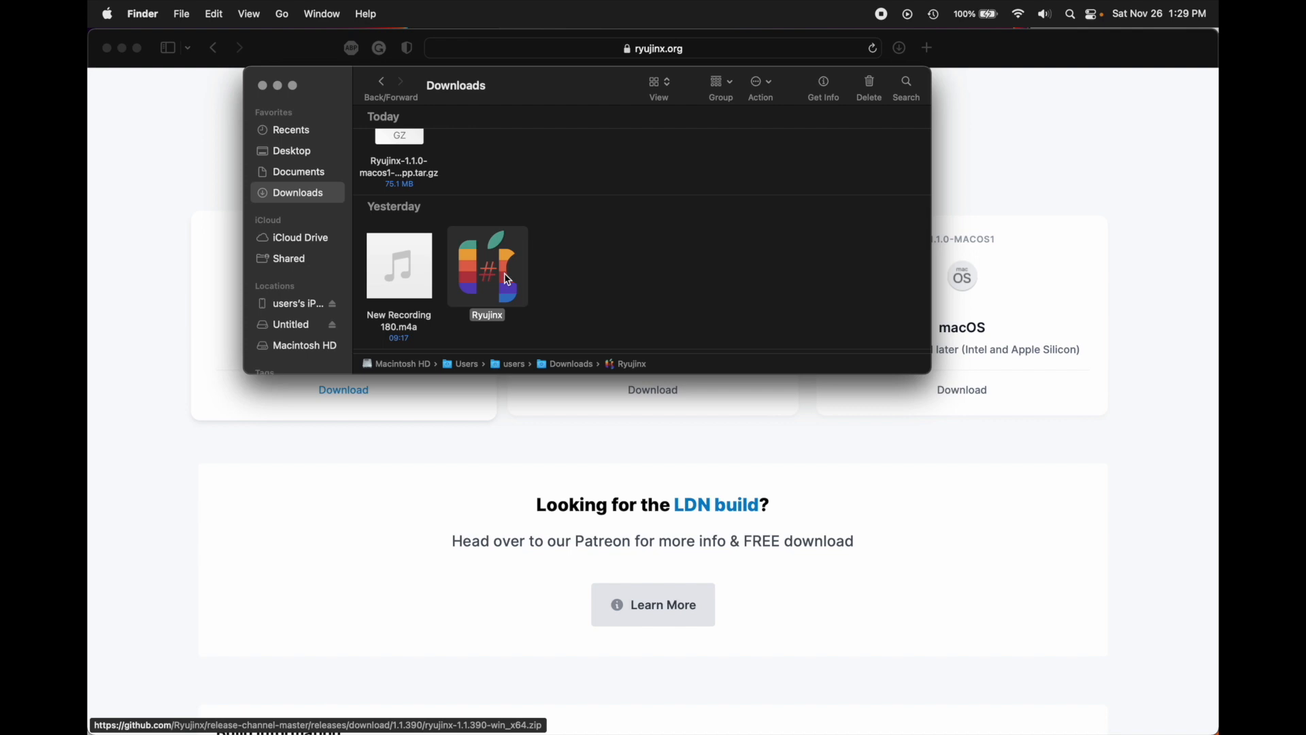
mouse_move(515, 255)
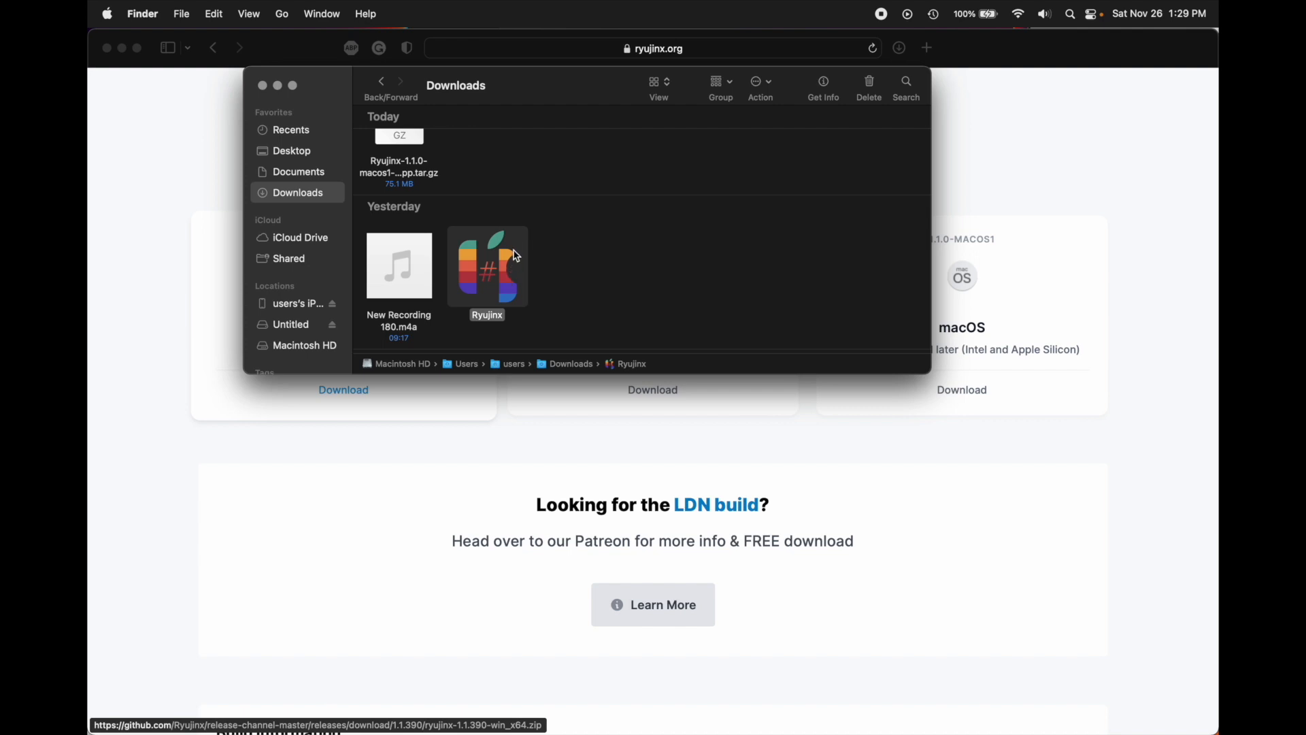
mouse_move(700, 446)
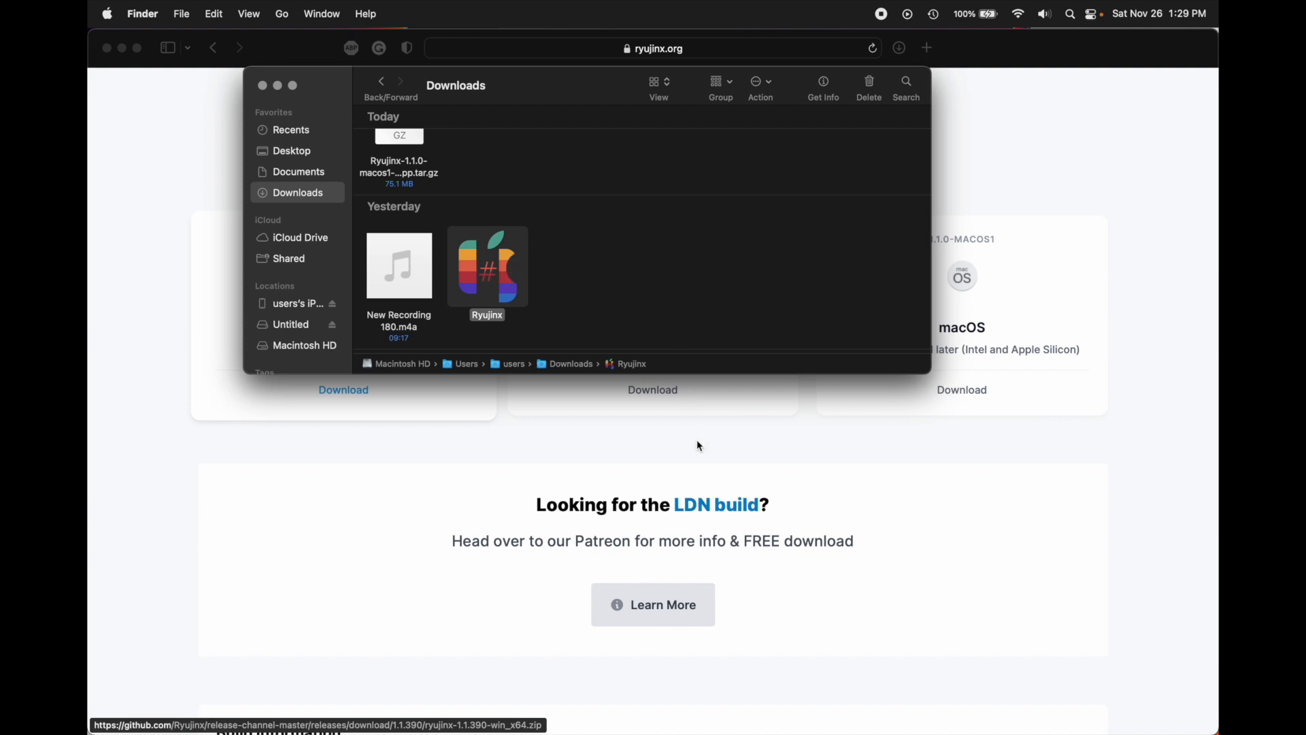
mouse_move(598, 304)
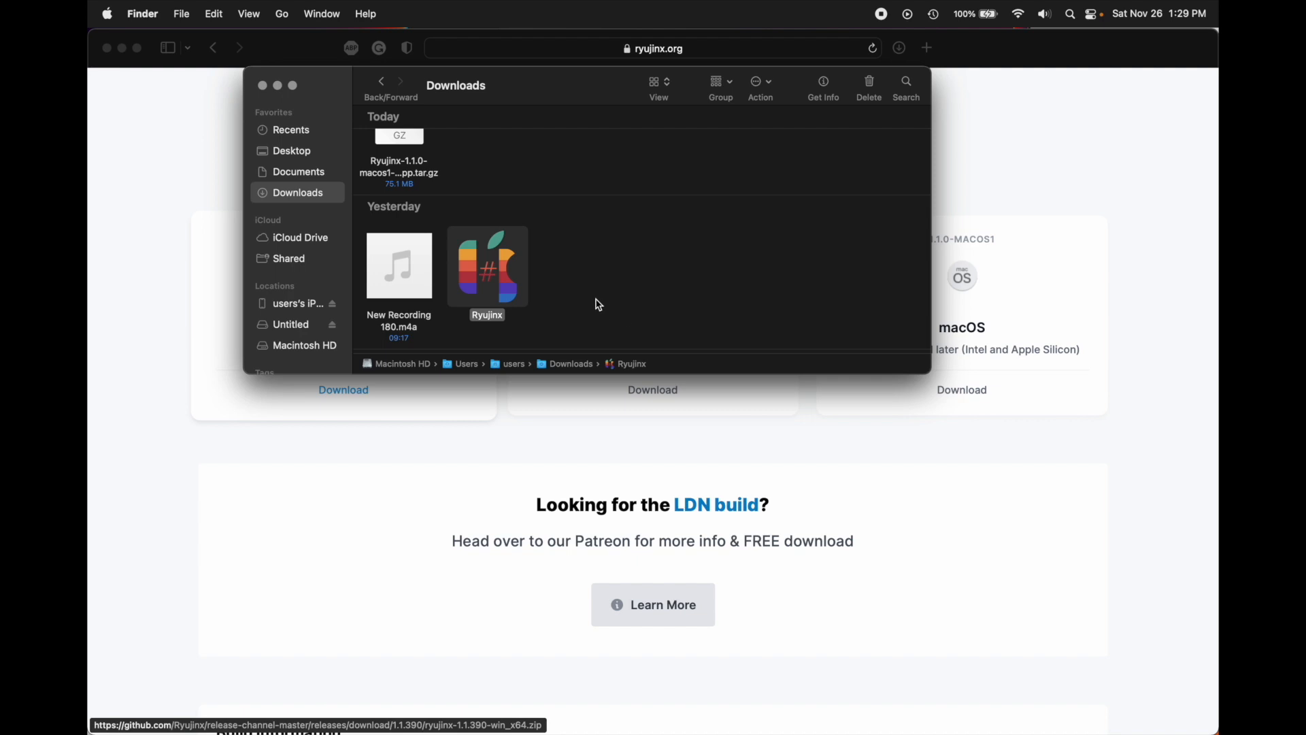
mouse_move(498, 264)
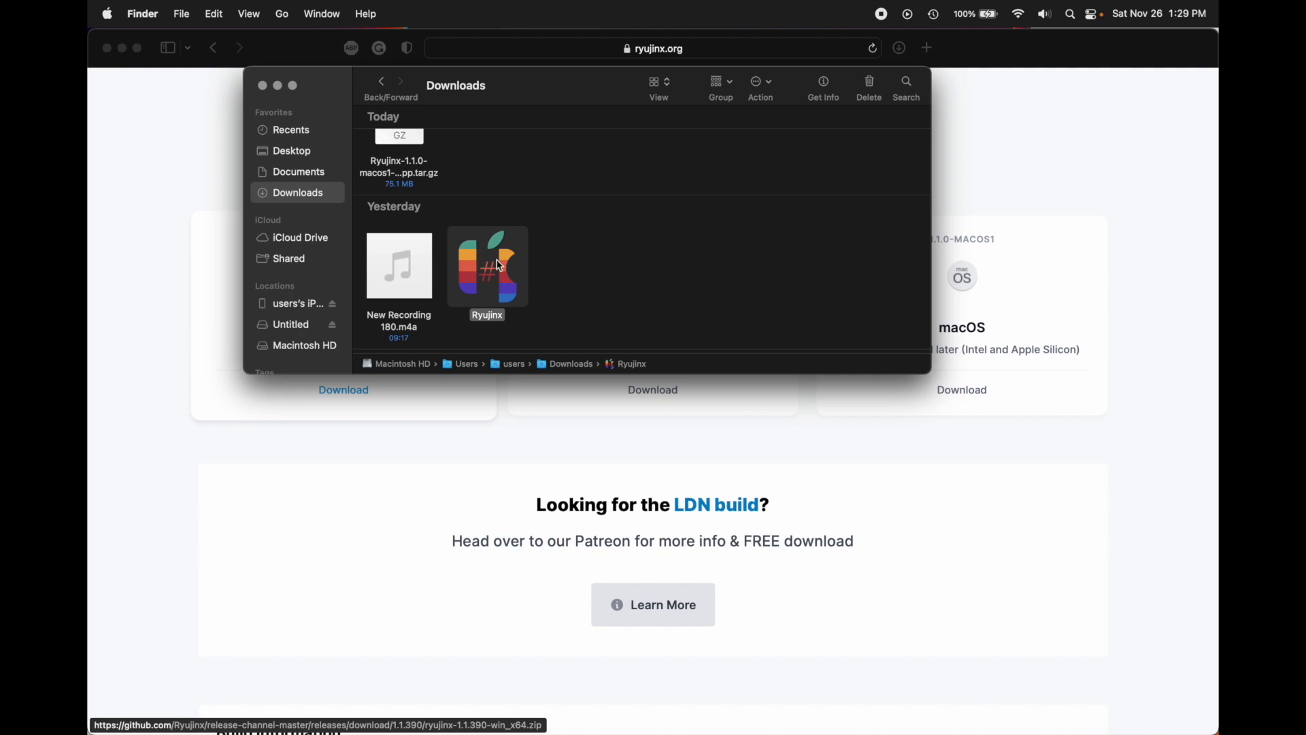
- Try launching Ryujinx and dismiss the unverified-developer warning
right_click(498, 264)
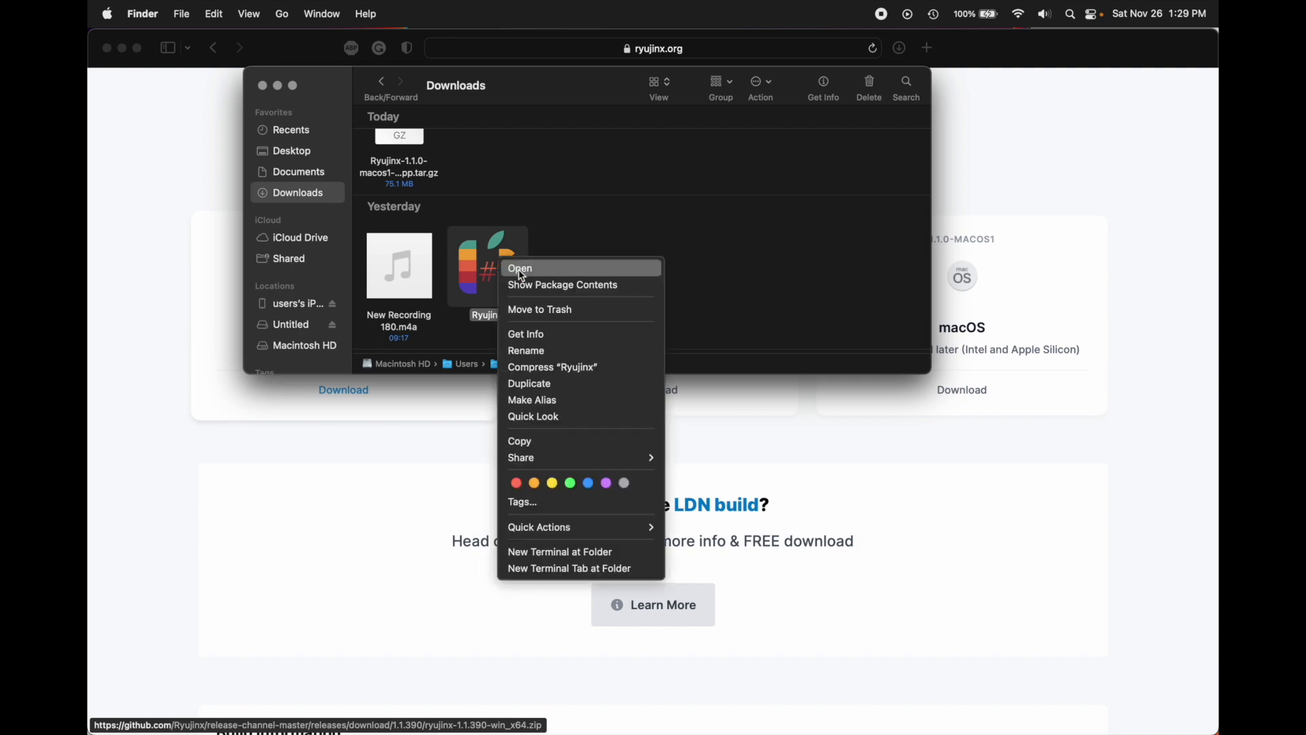
mouse_move(496, 264)
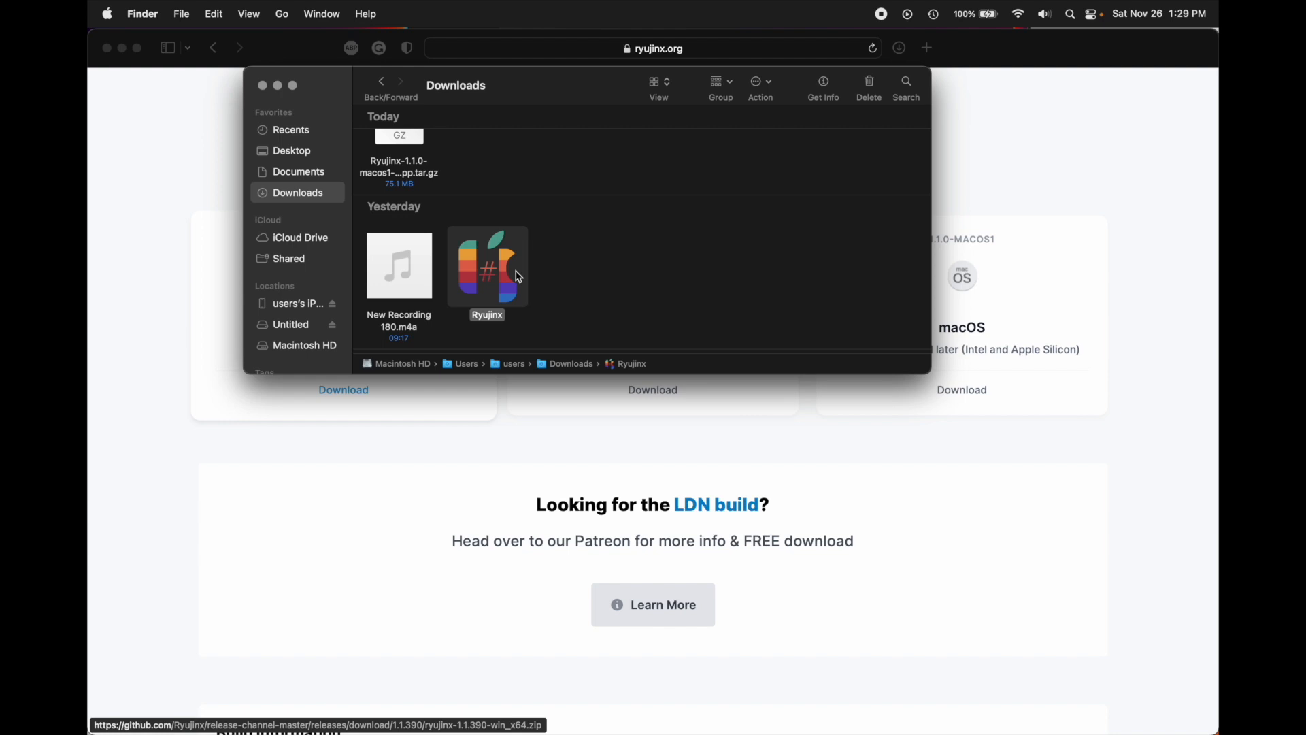
double_click(487, 266)
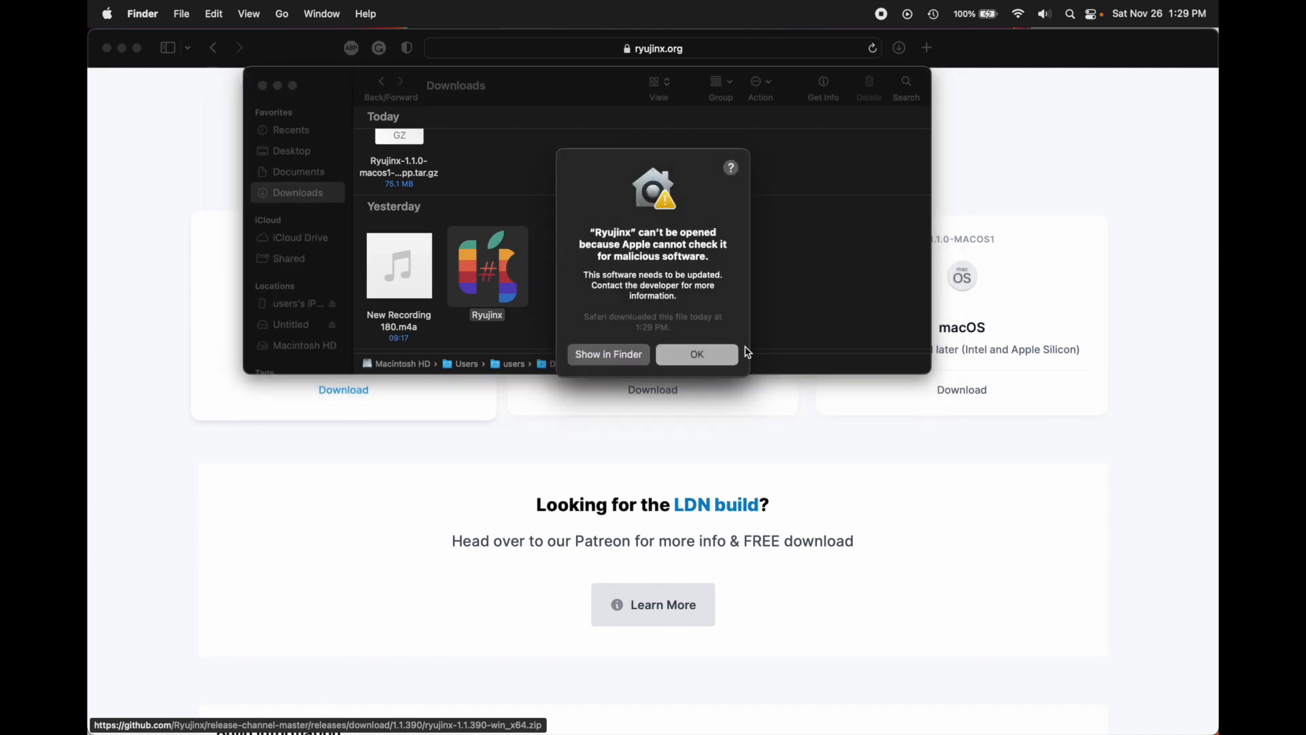
left_click(697, 353)
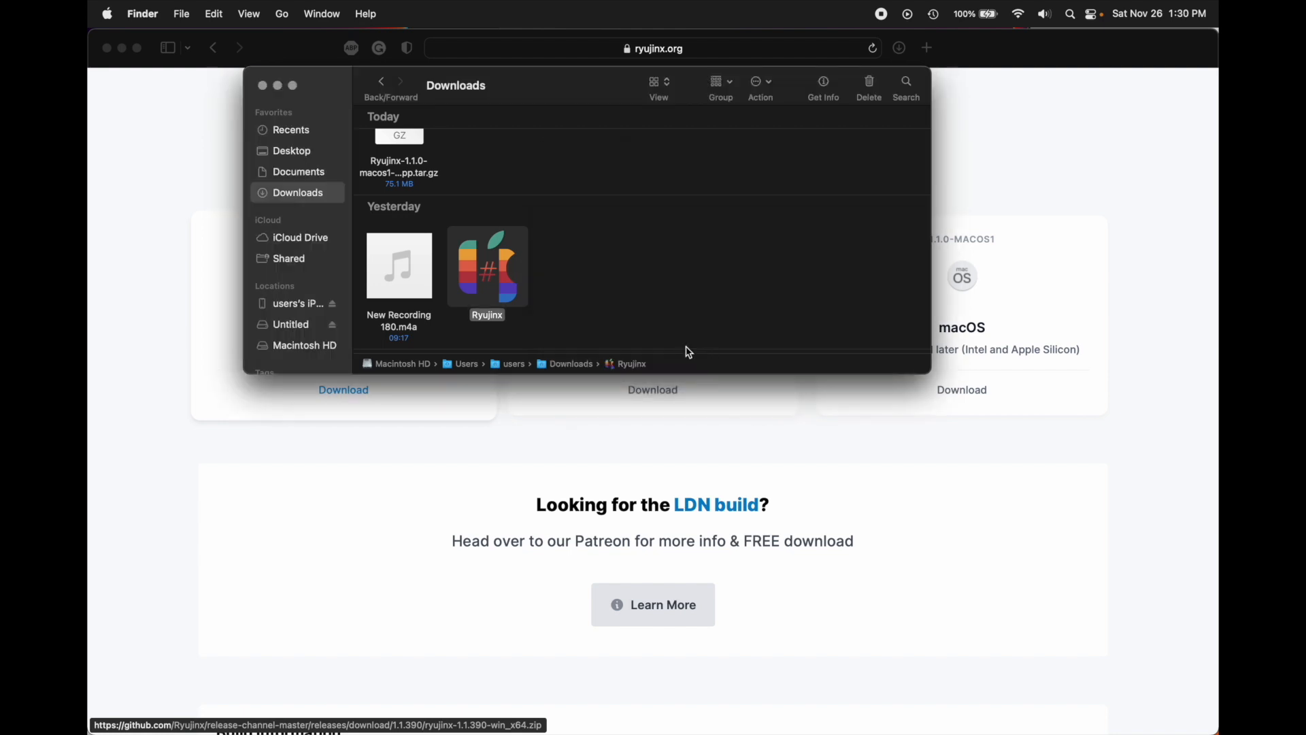
- Open Ryujinx via the right-click Open command and confirm the security prompt
right_click(487, 266)
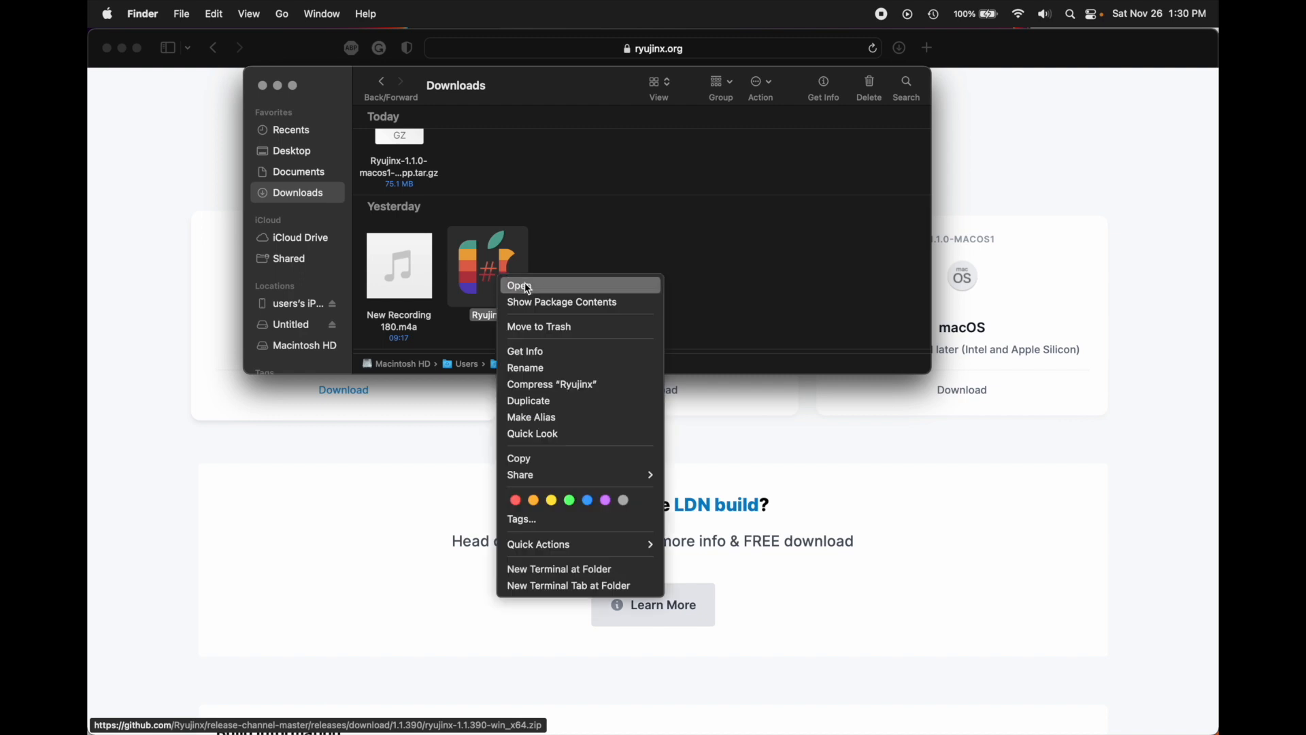
left_click(517, 285)
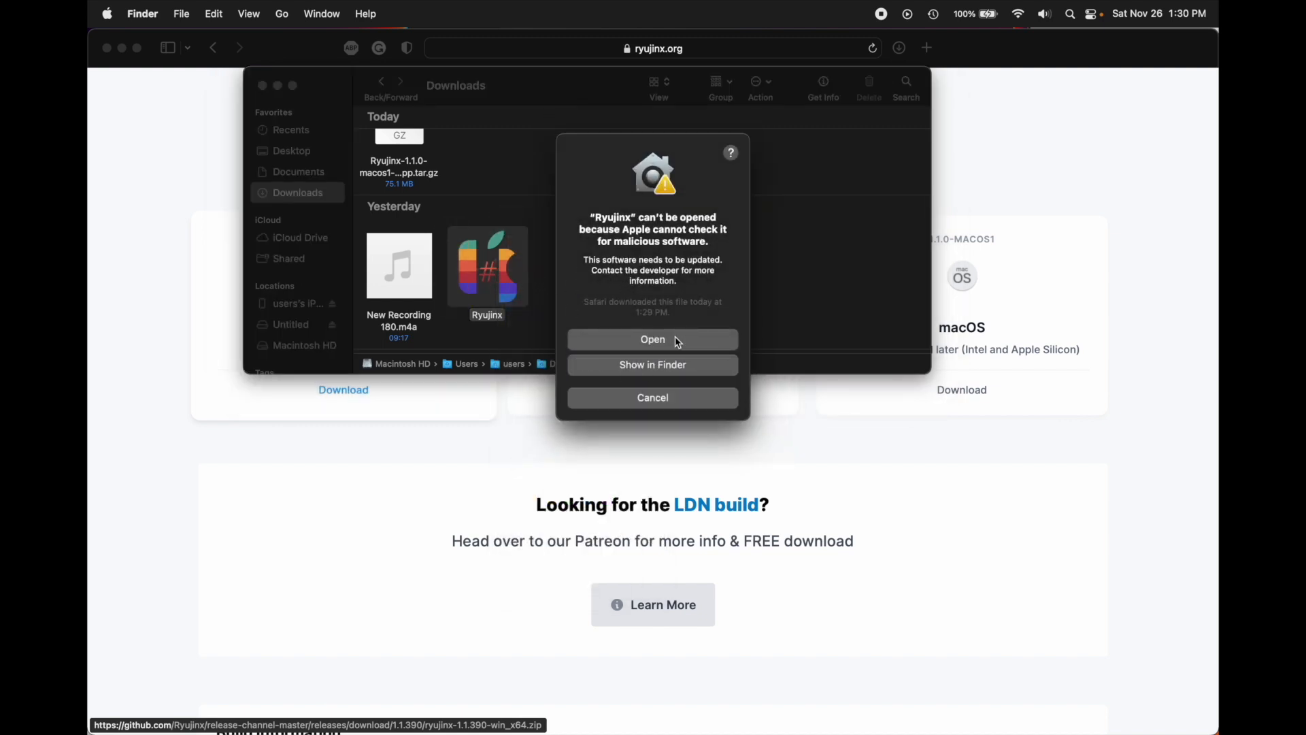
left_click(653, 397)
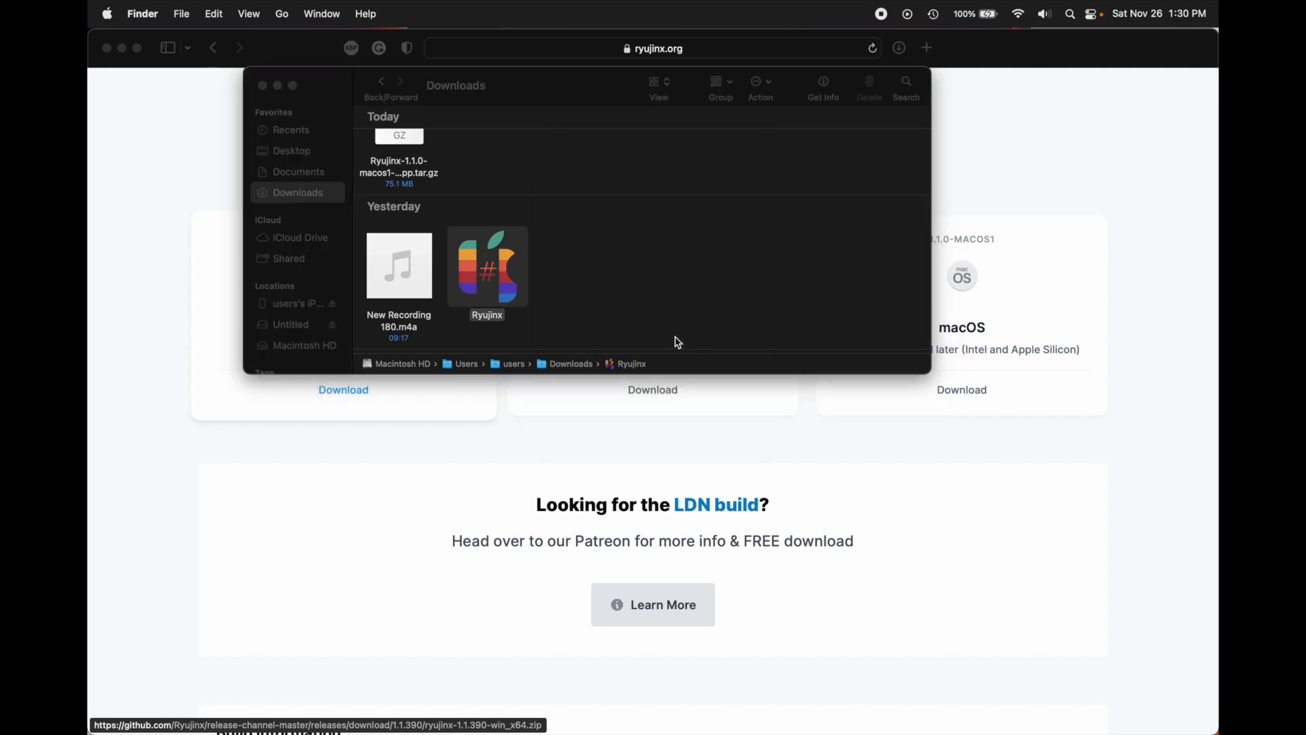
- Launch Ryujinx 1.1.0 until the RYU-0001 Keys not found error appears
double_click(487, 266)
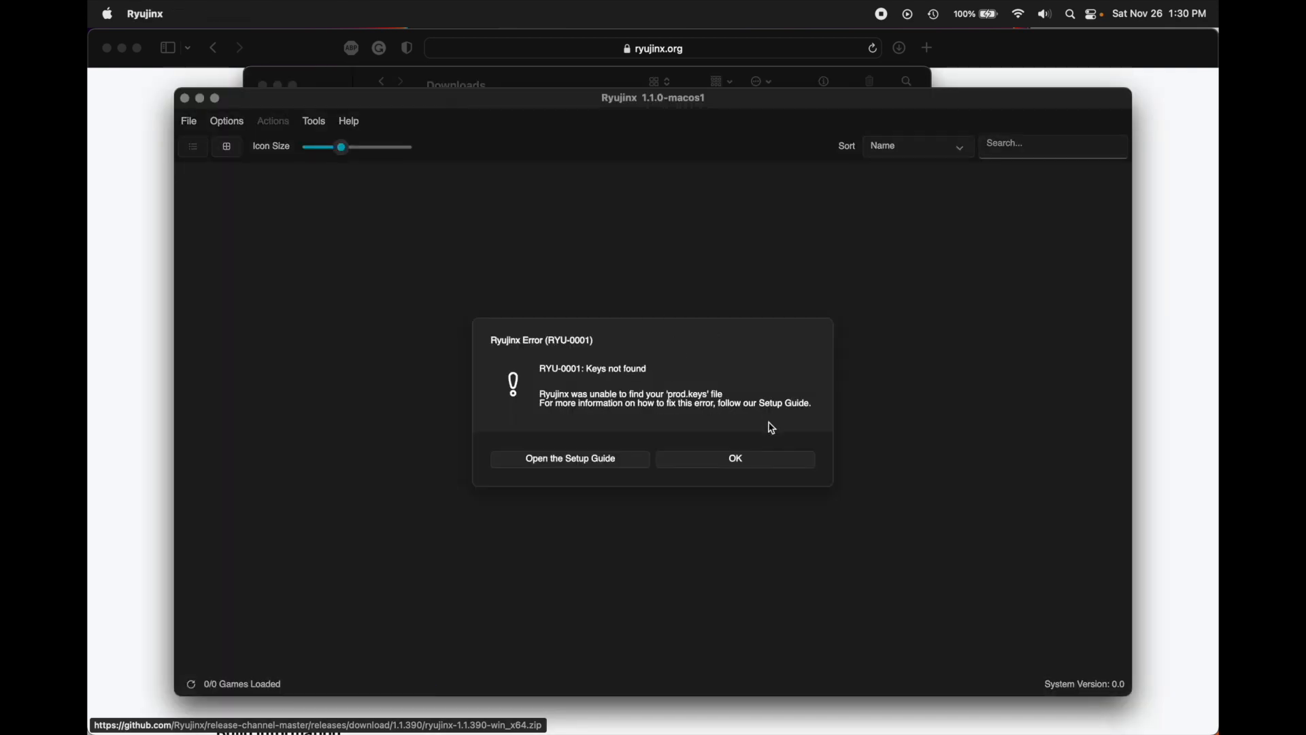
mouse_move(585, 442)
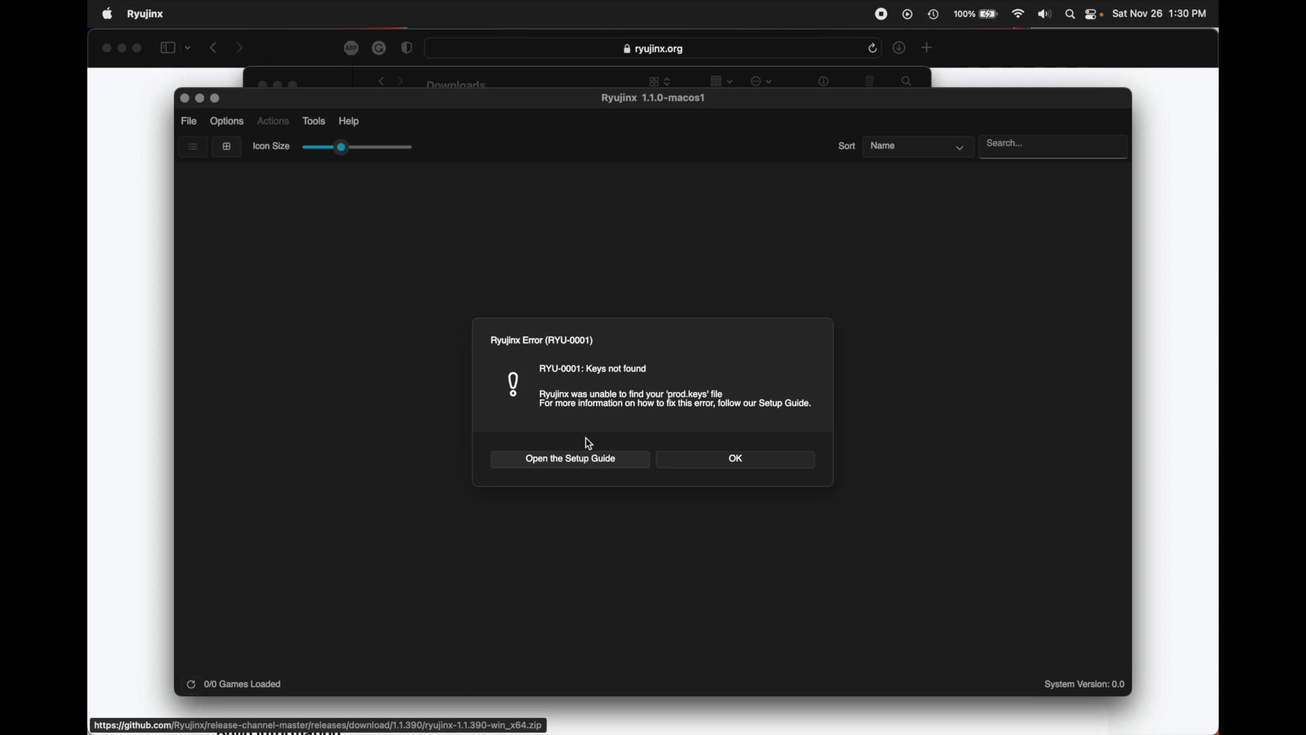
mouse_move(674, 499)
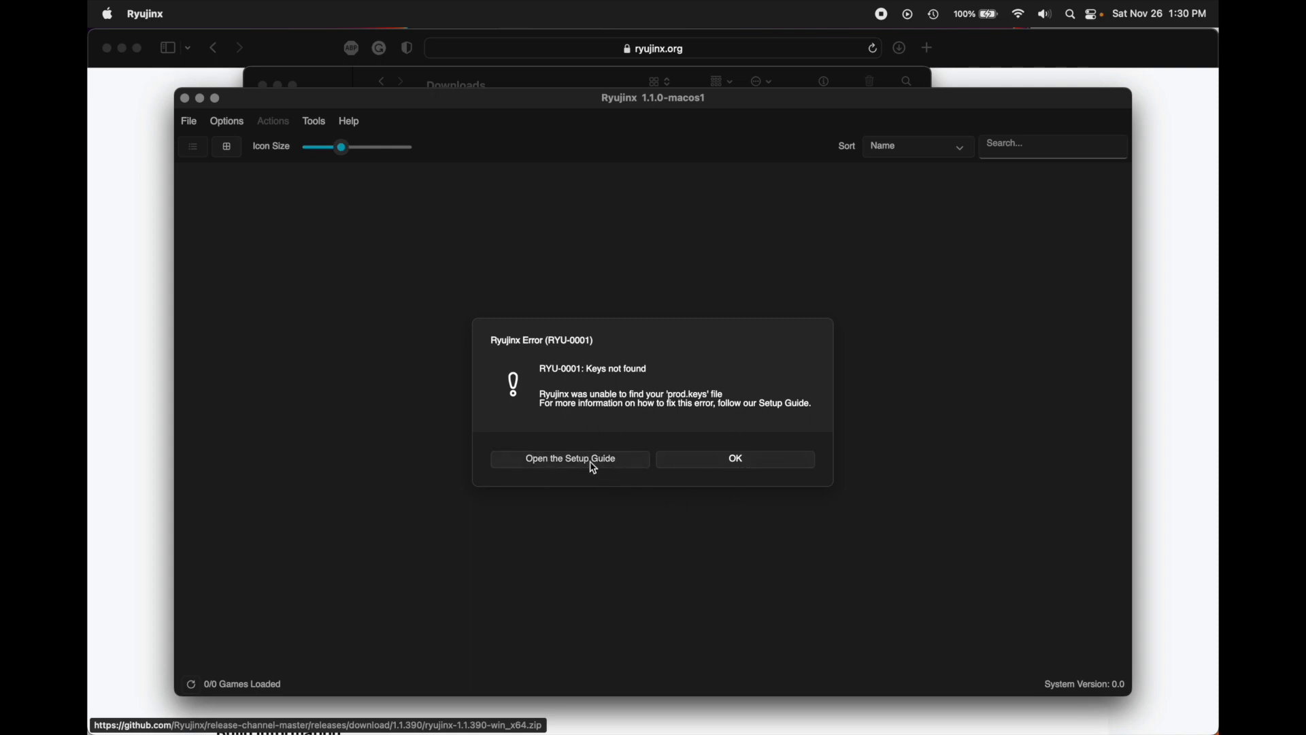
- Open the Setup Guide from the error and scroll to the prod.keys placement steps
left_click(570, 459)
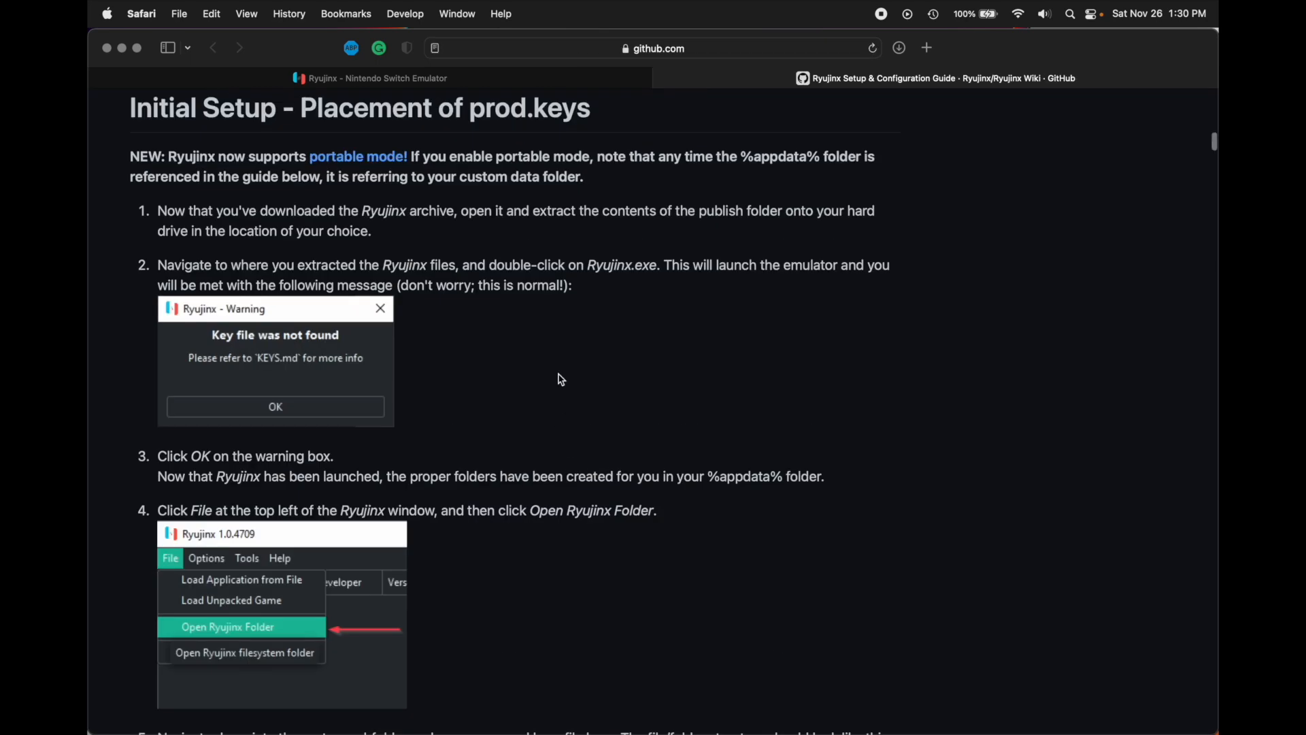
mouse_move(520, 383)
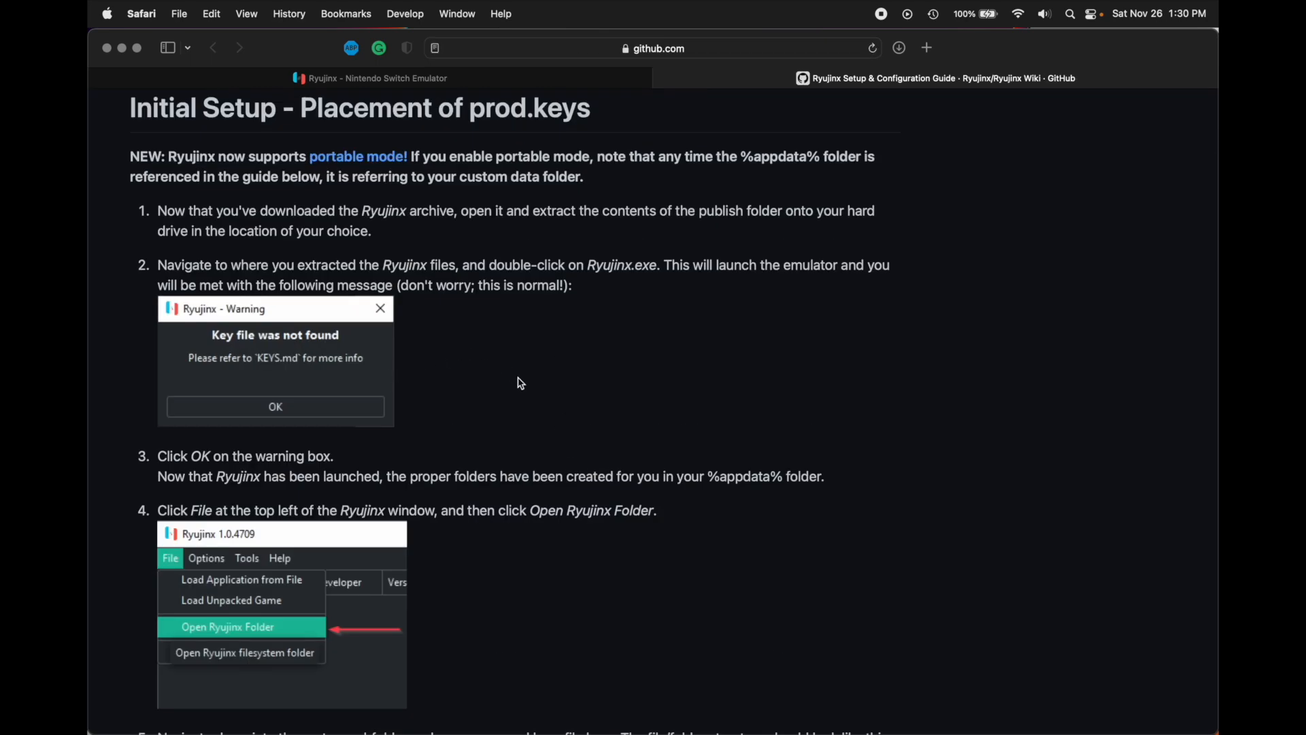
mouse_move(519, 360)
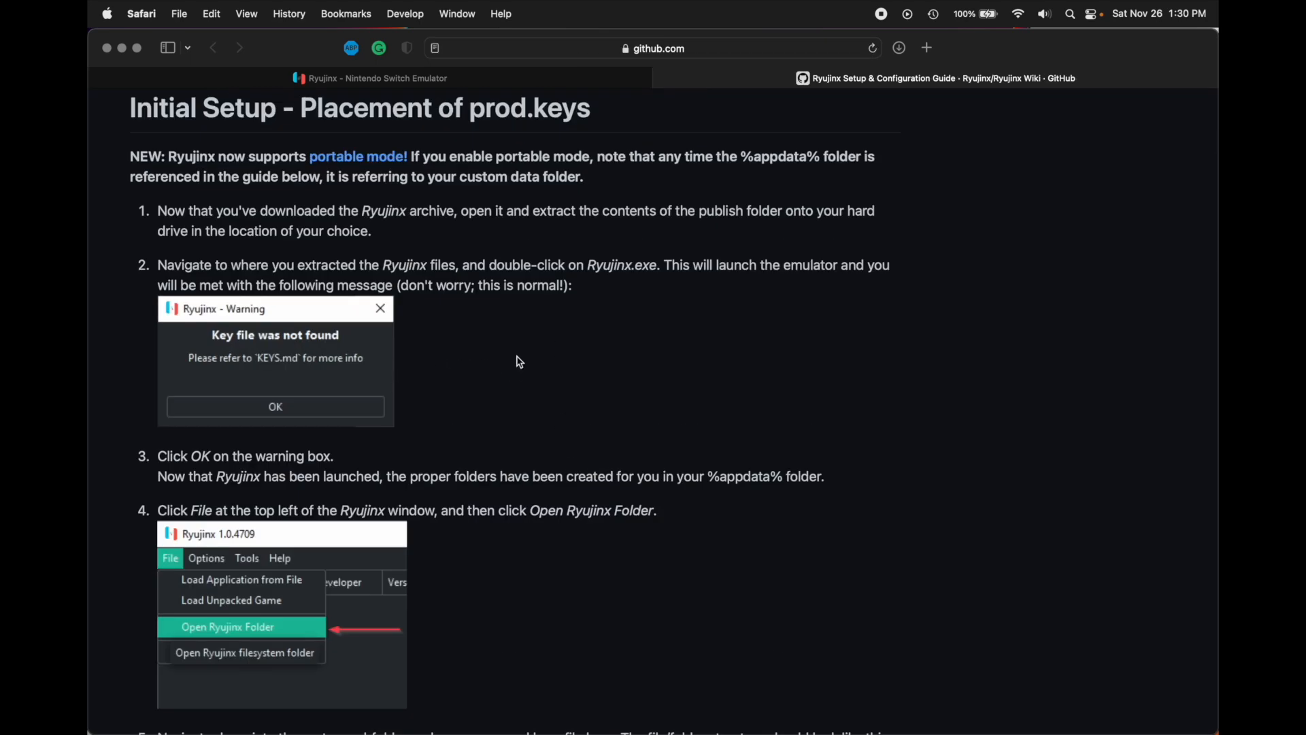
mouse_move(515, 317)
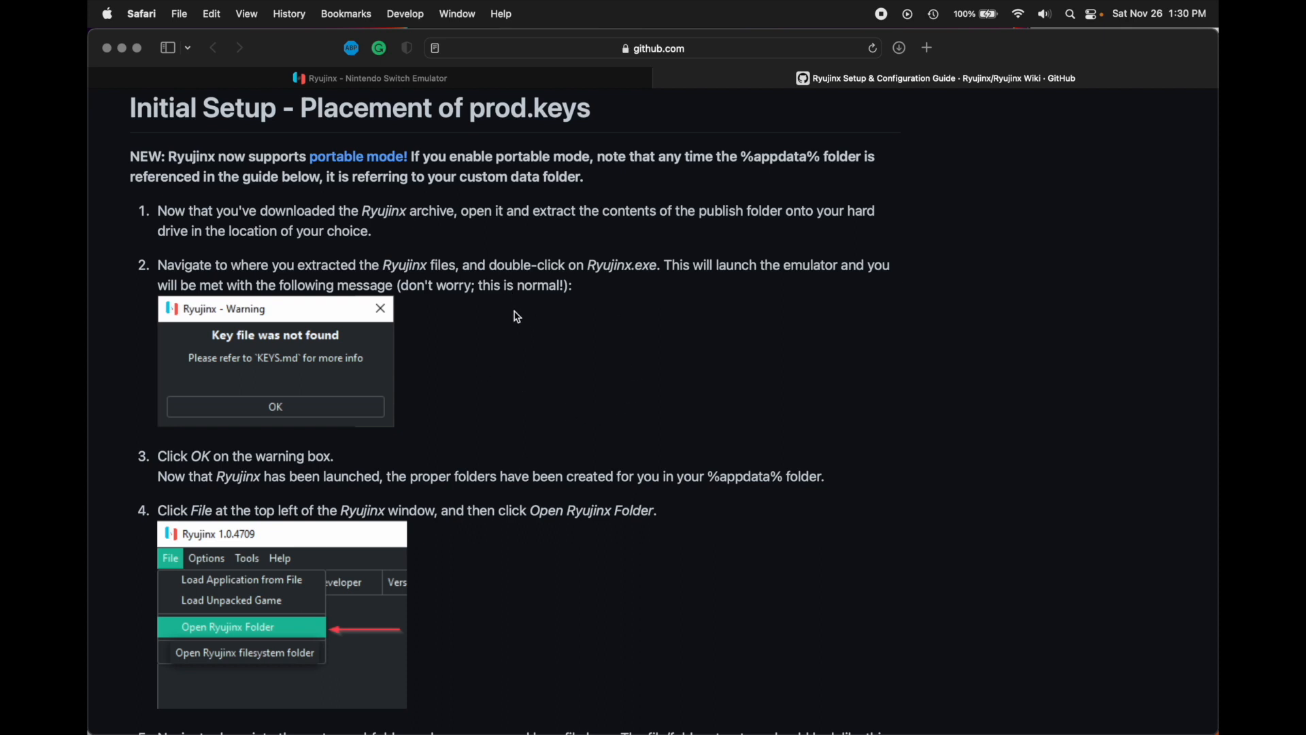
scroll("down", 3)
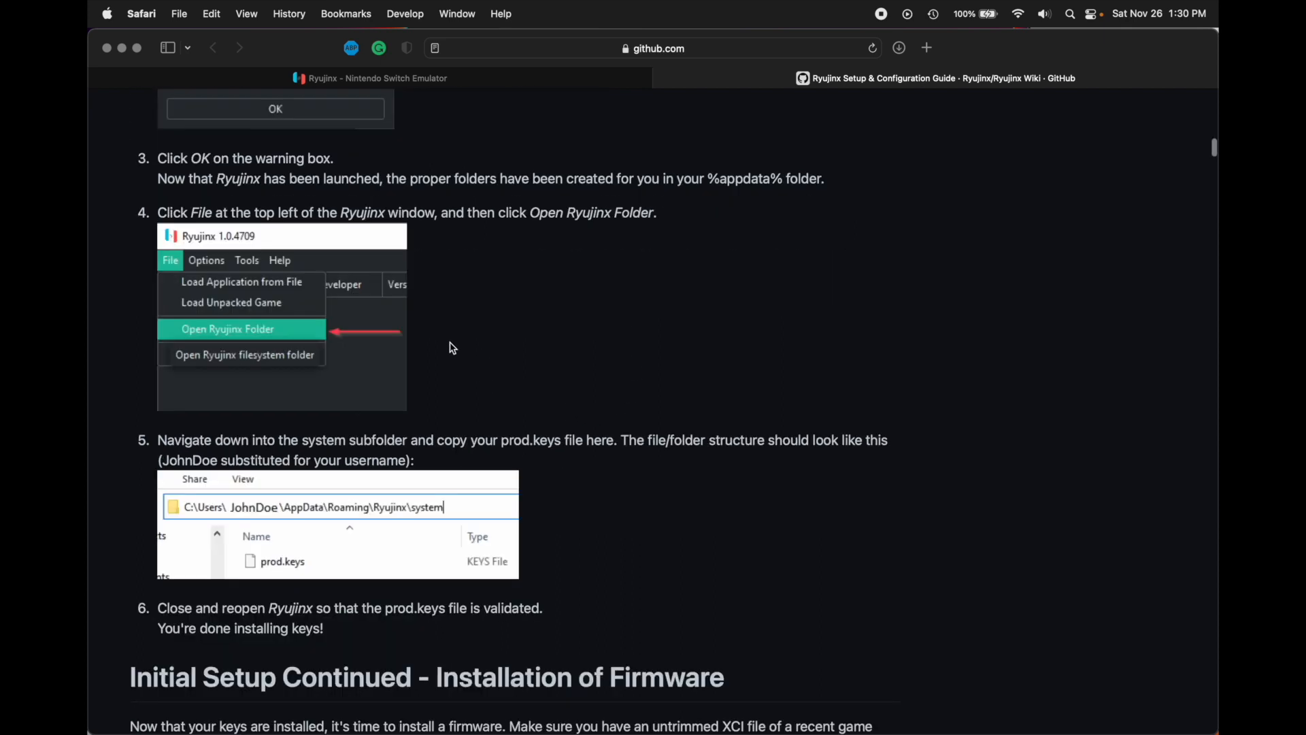
scroll("down", 3)
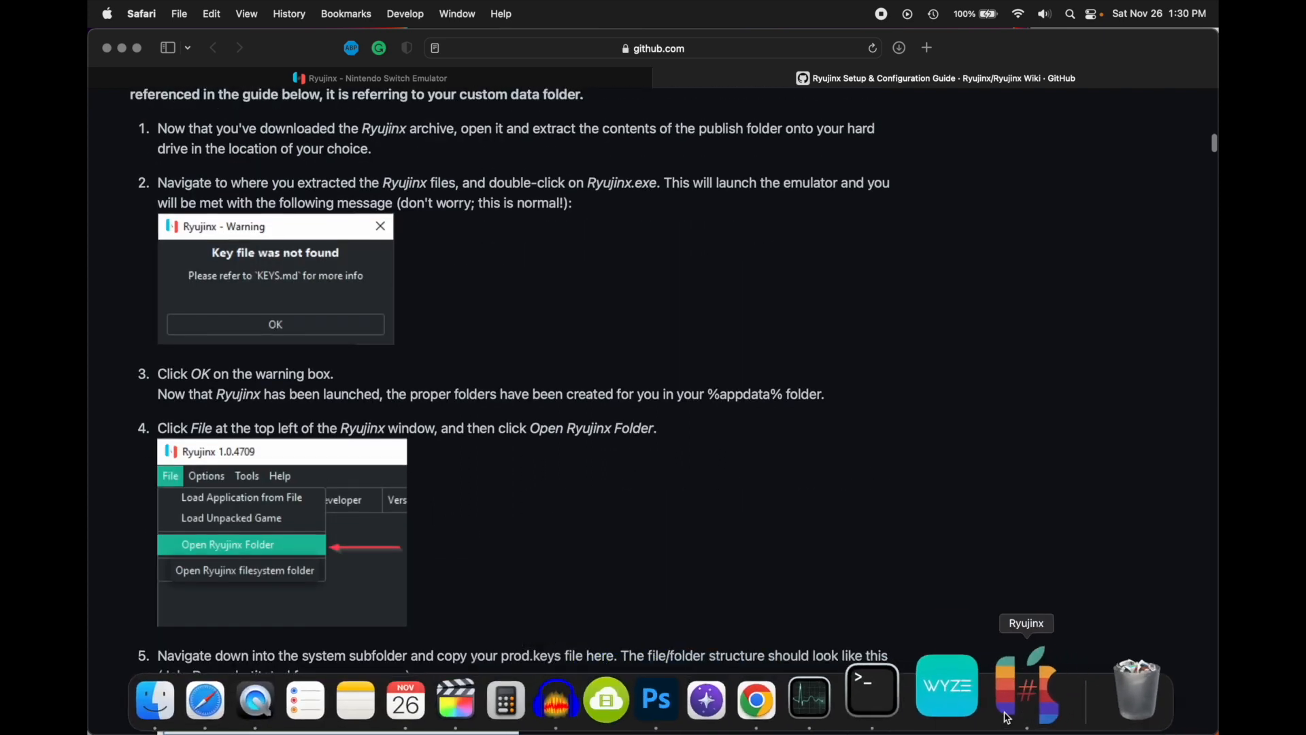
- Bring the Ryujinx main window back to the front from the Dock
left_click(1026, 688)
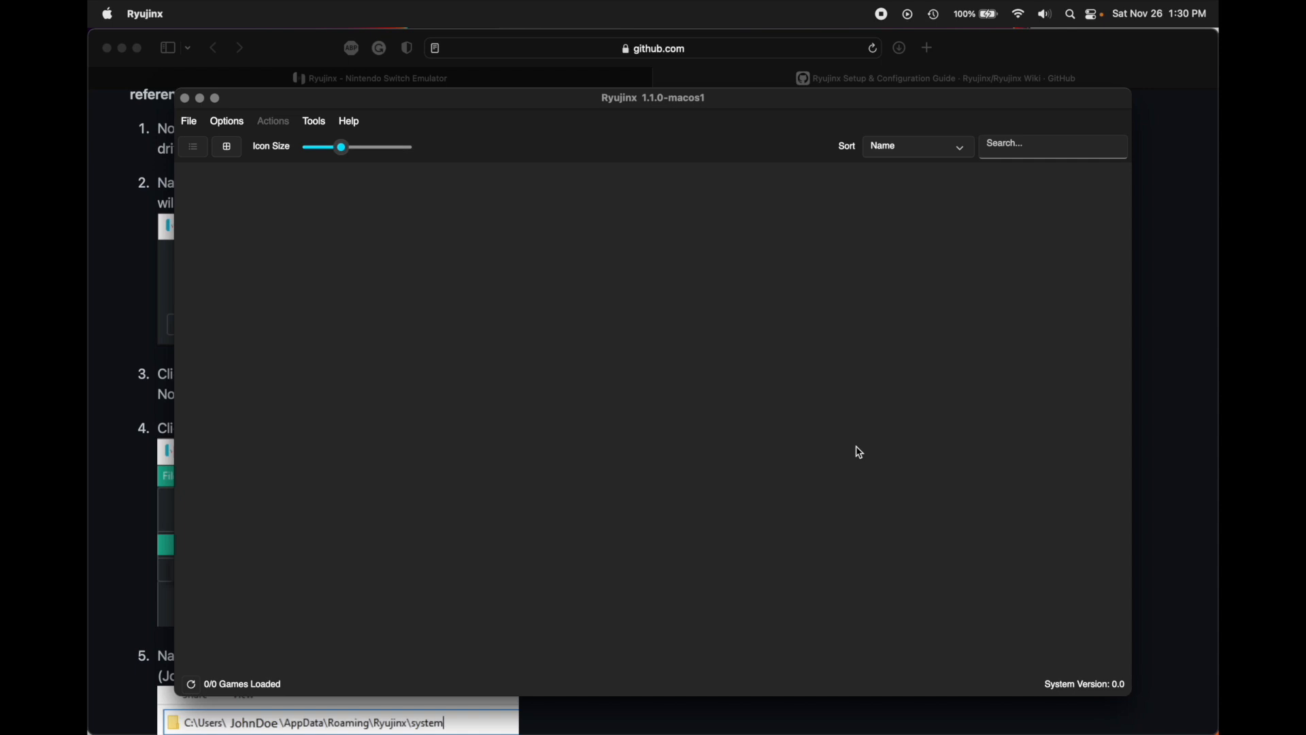
mouse_move(743, 306)
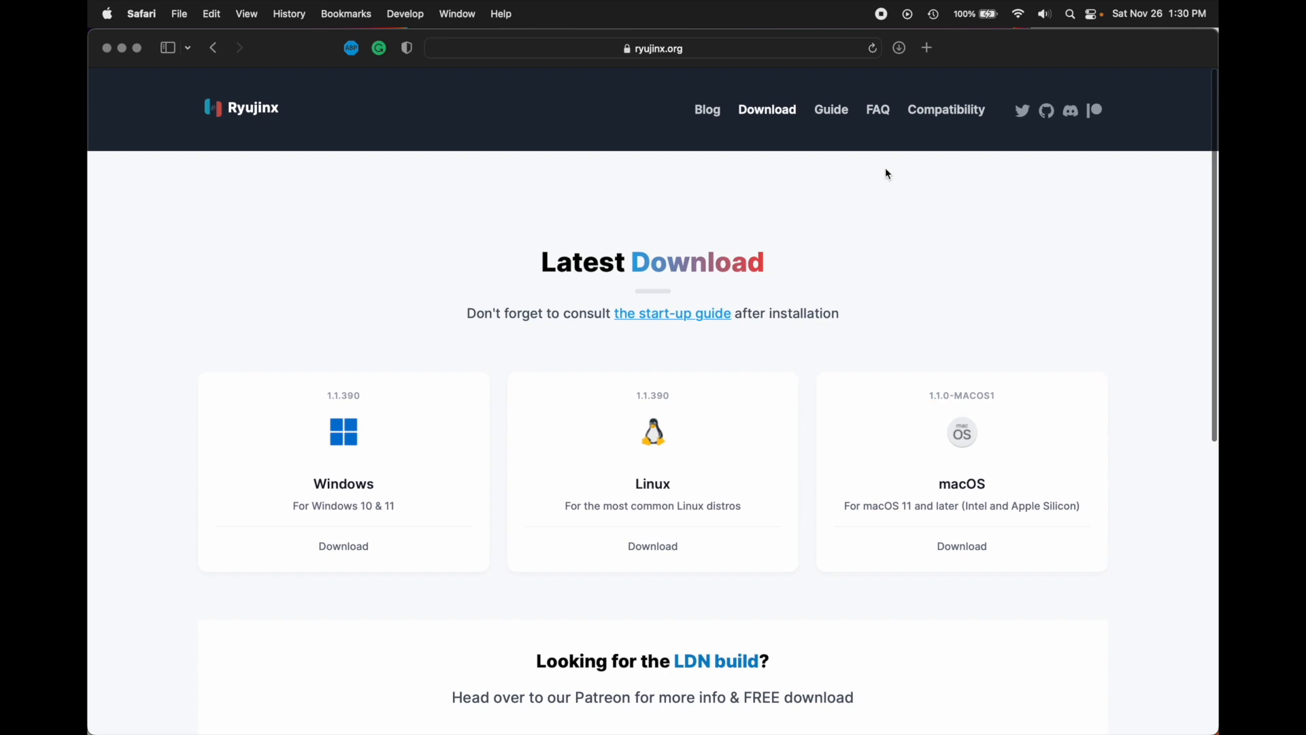
mouse_move(807, 309)
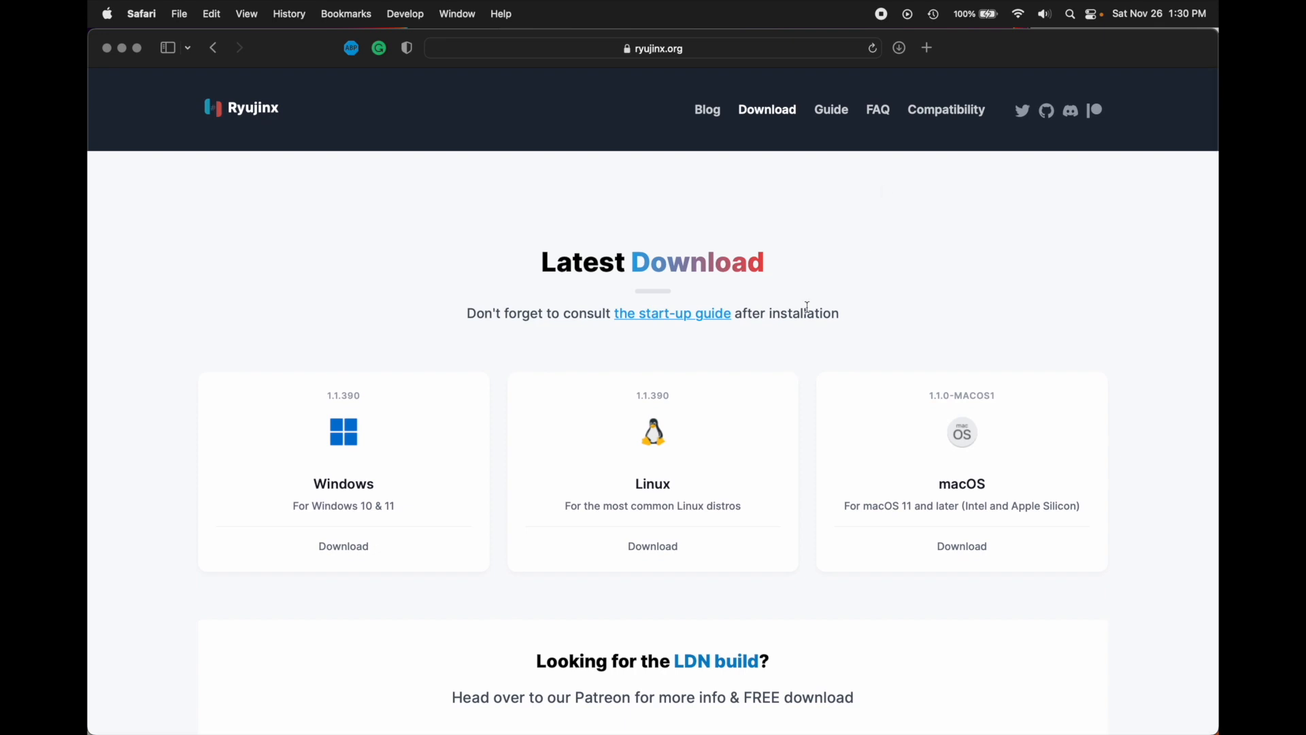